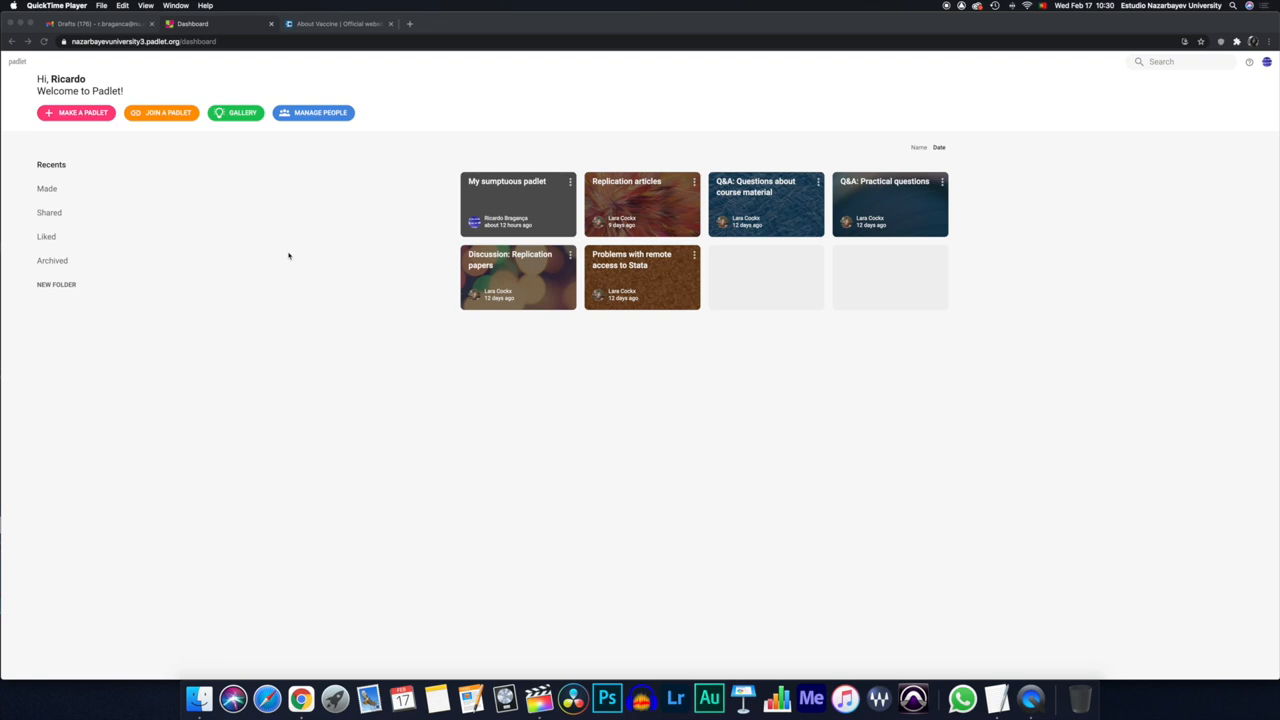
pyautogui.moveTo(432, 190)
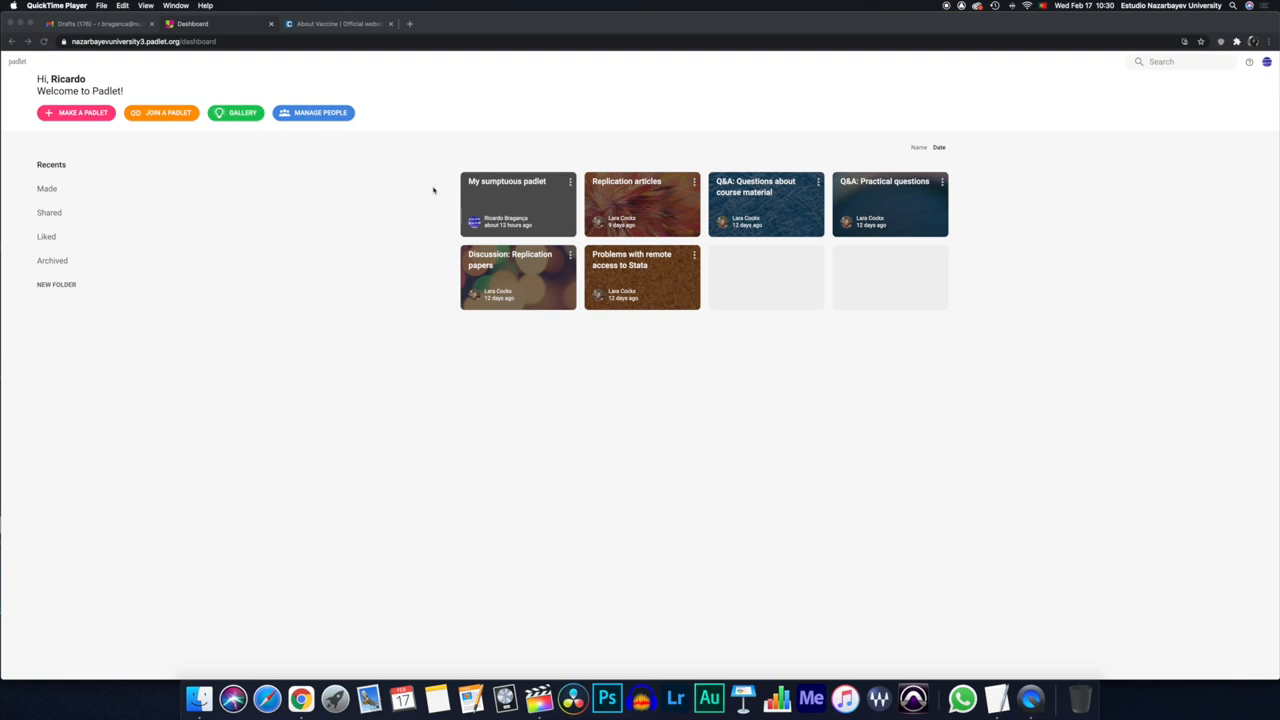
pyautogui.moveTo(328, 120)
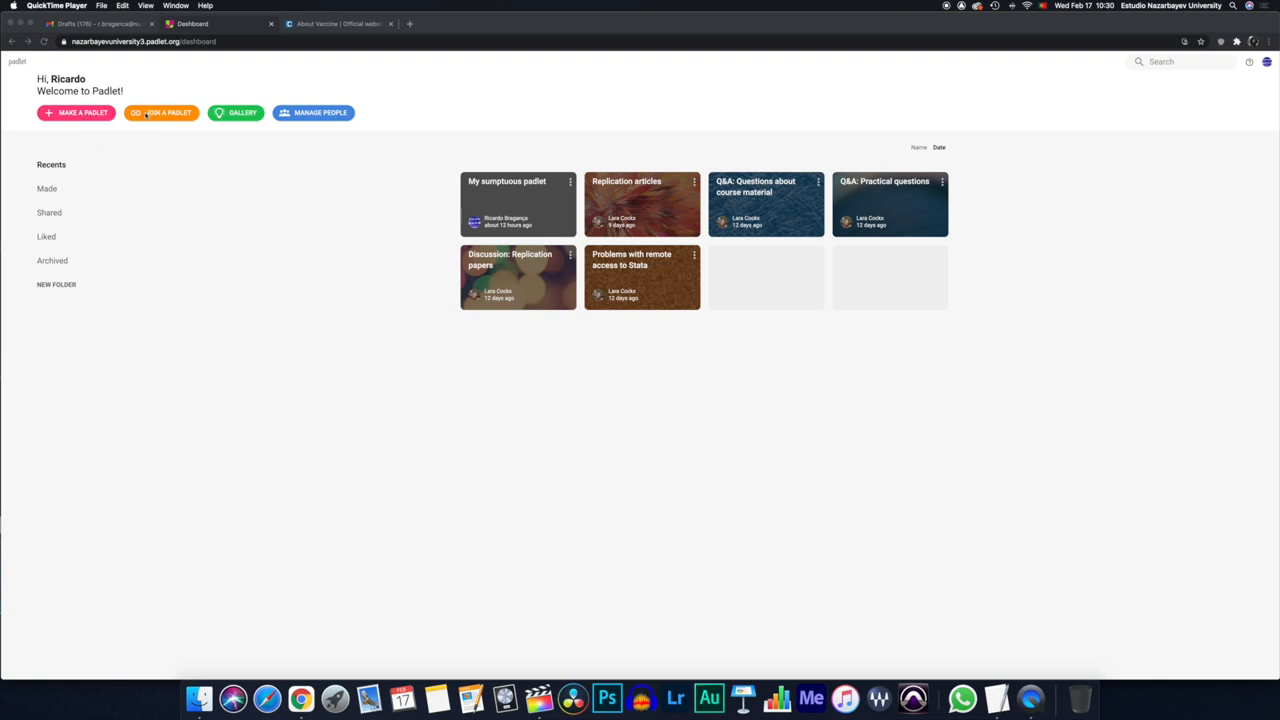
# - Look through the dashboard options, opening and dismissing the join-by-link box
pyautogui.click(162, 112)
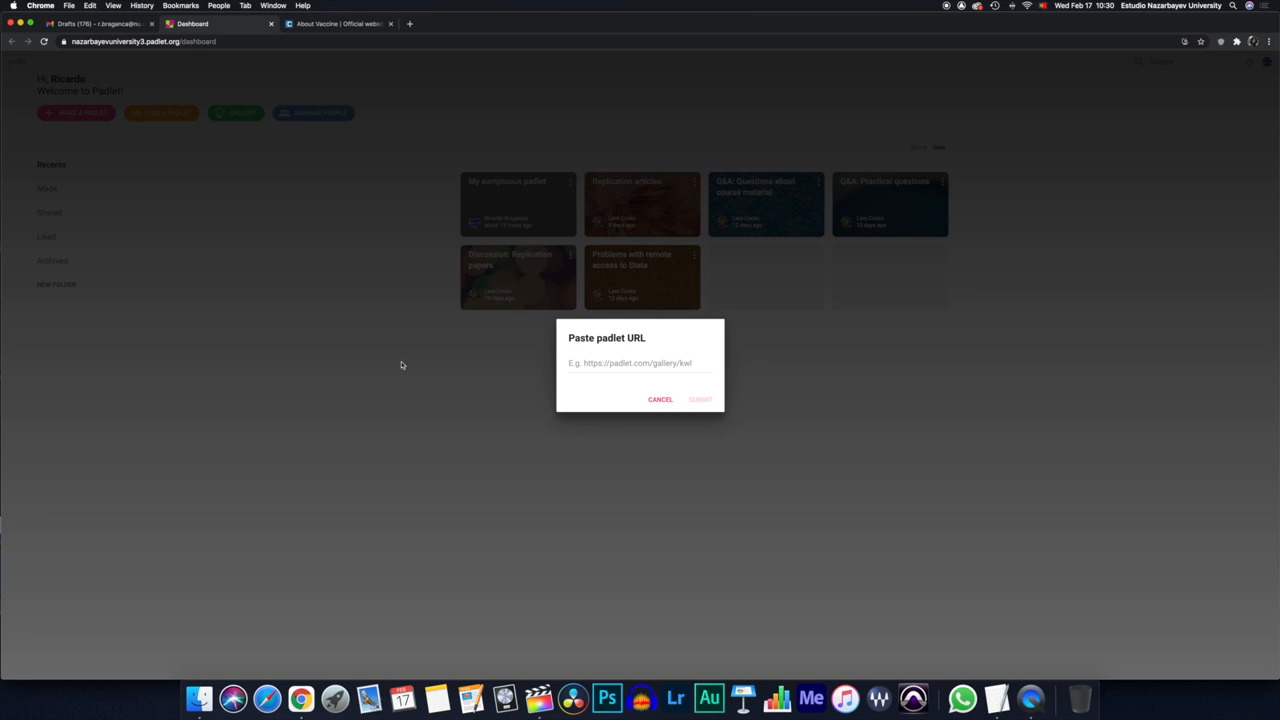
pyautogui.click(660, 400)
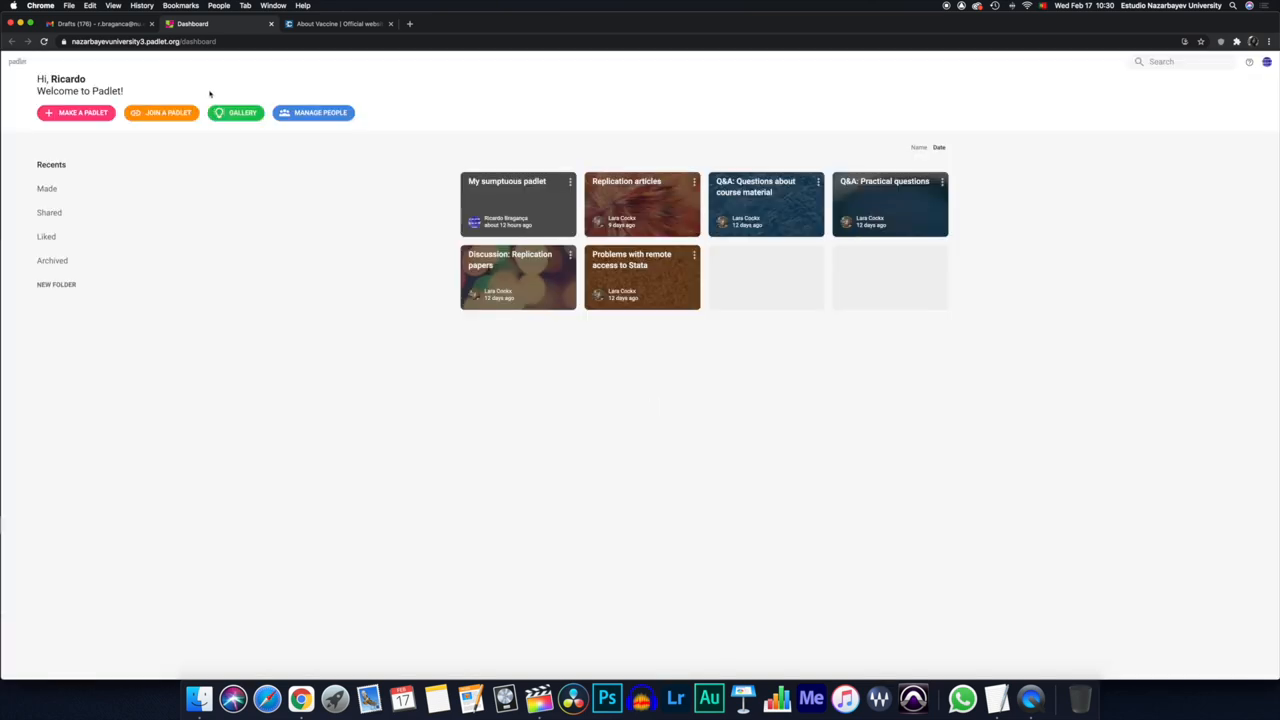
pyautogui.click(236, 112)
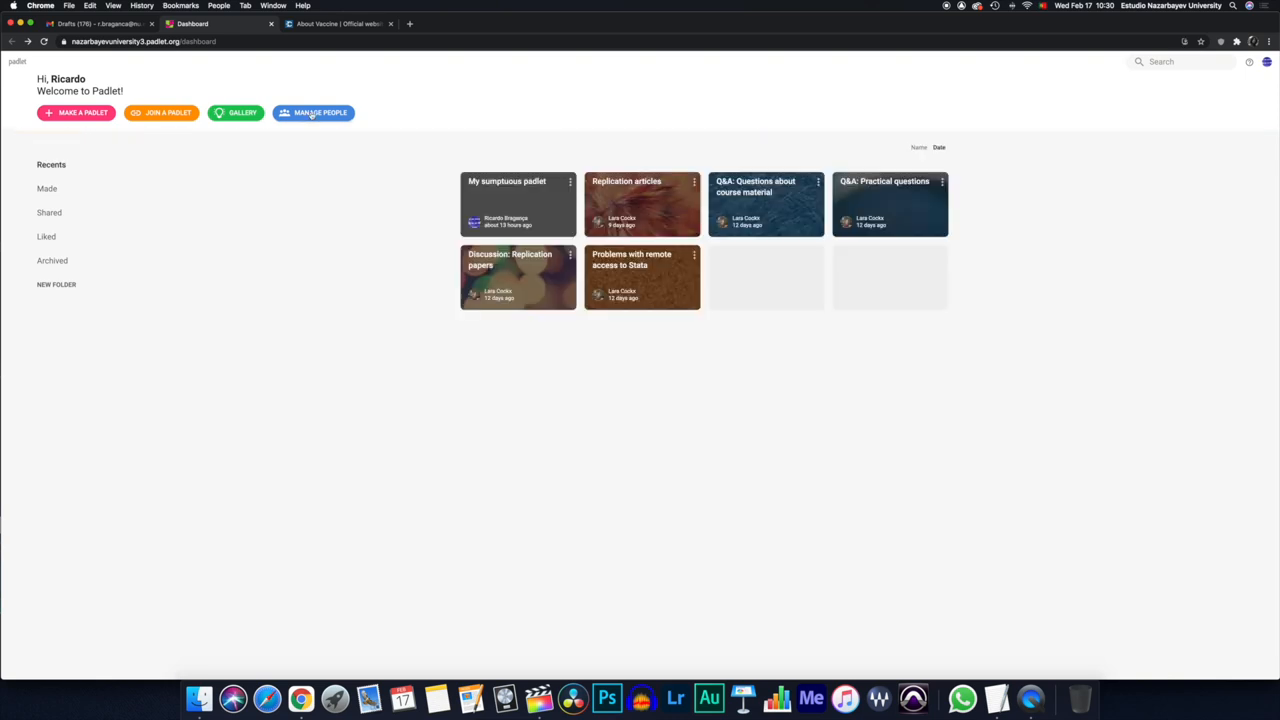
pyautogui.click(314, 112)
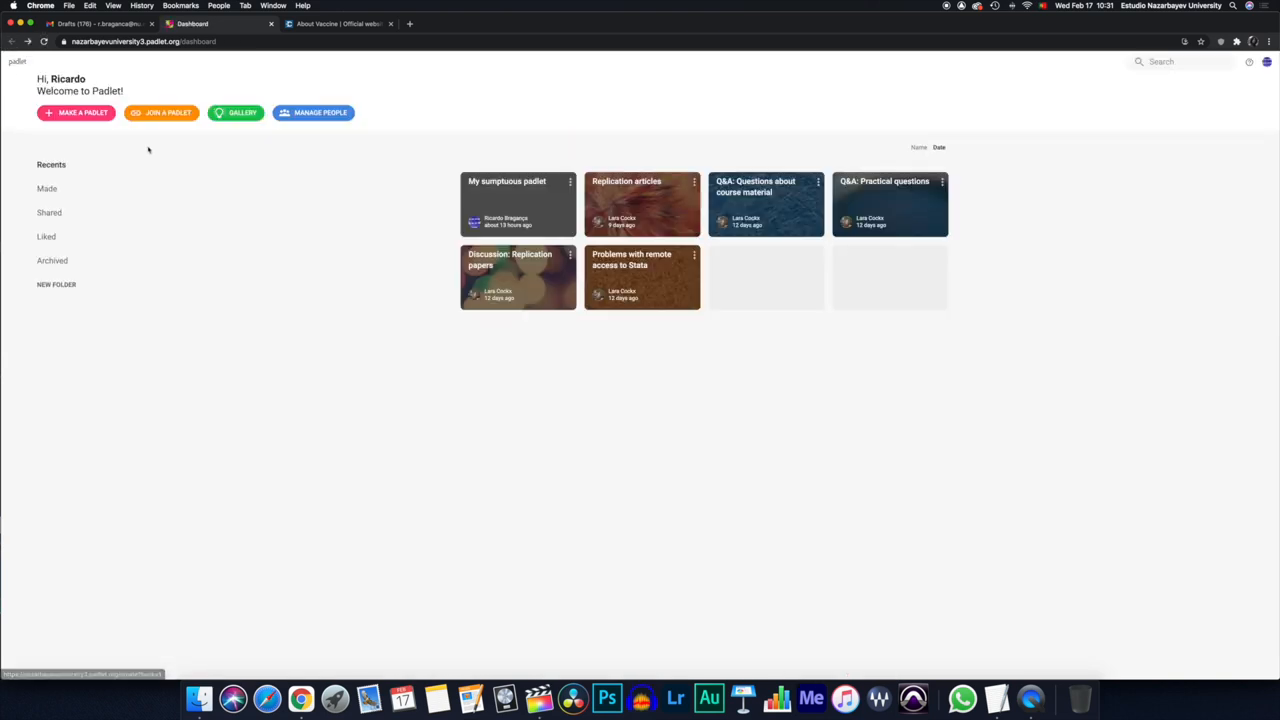
# - Make a new padlet using the Shelf layout
pyautogui.click(76, 112)
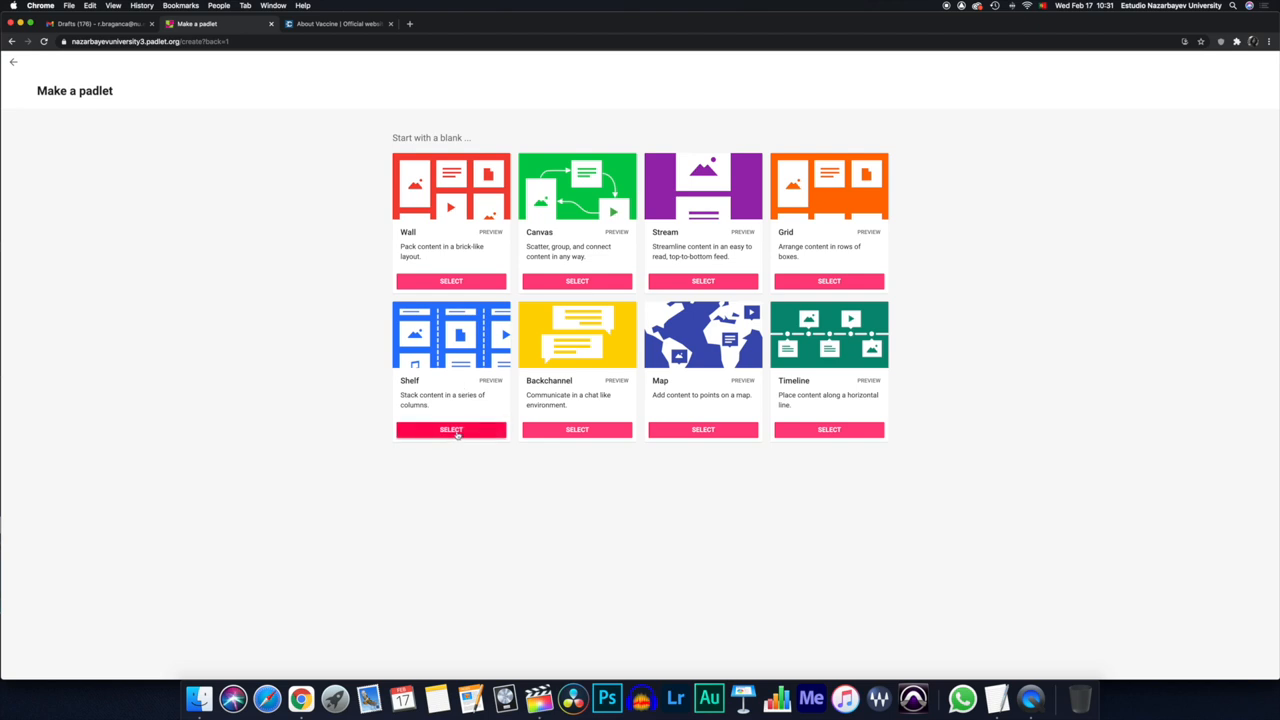
pyautogui.click(450, 428)
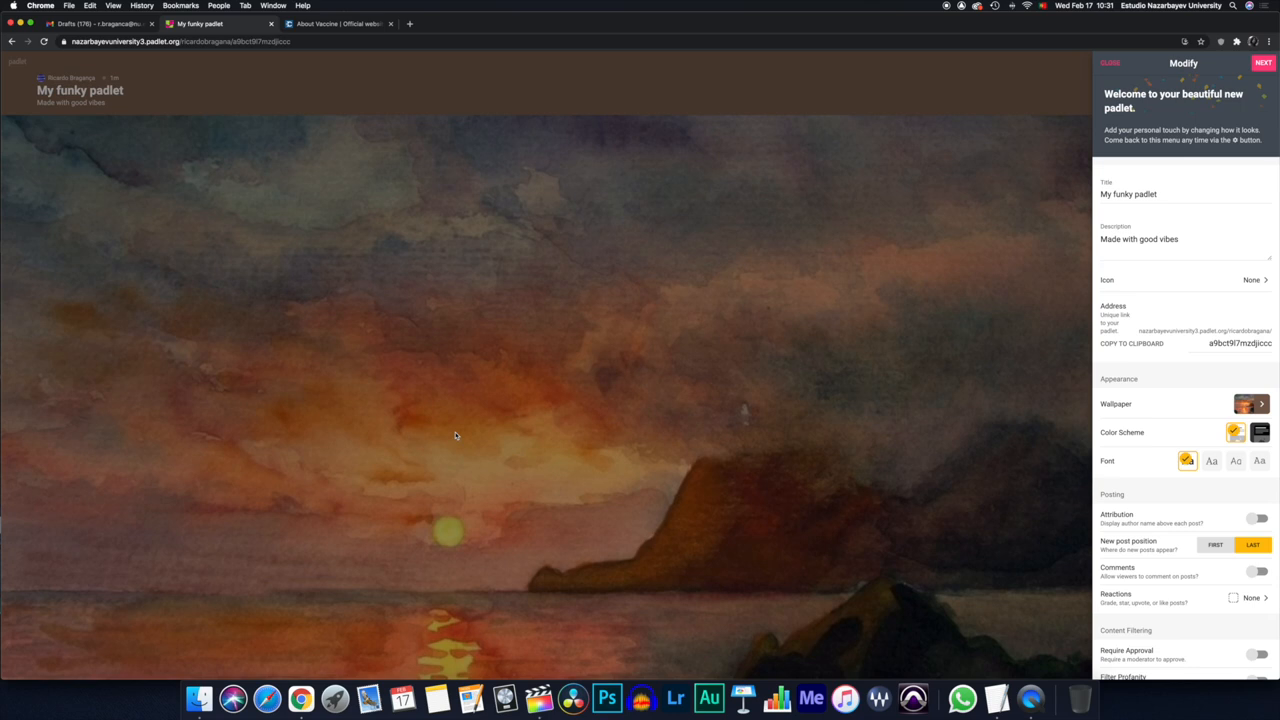
pyautogui.moveTo(740, 268)
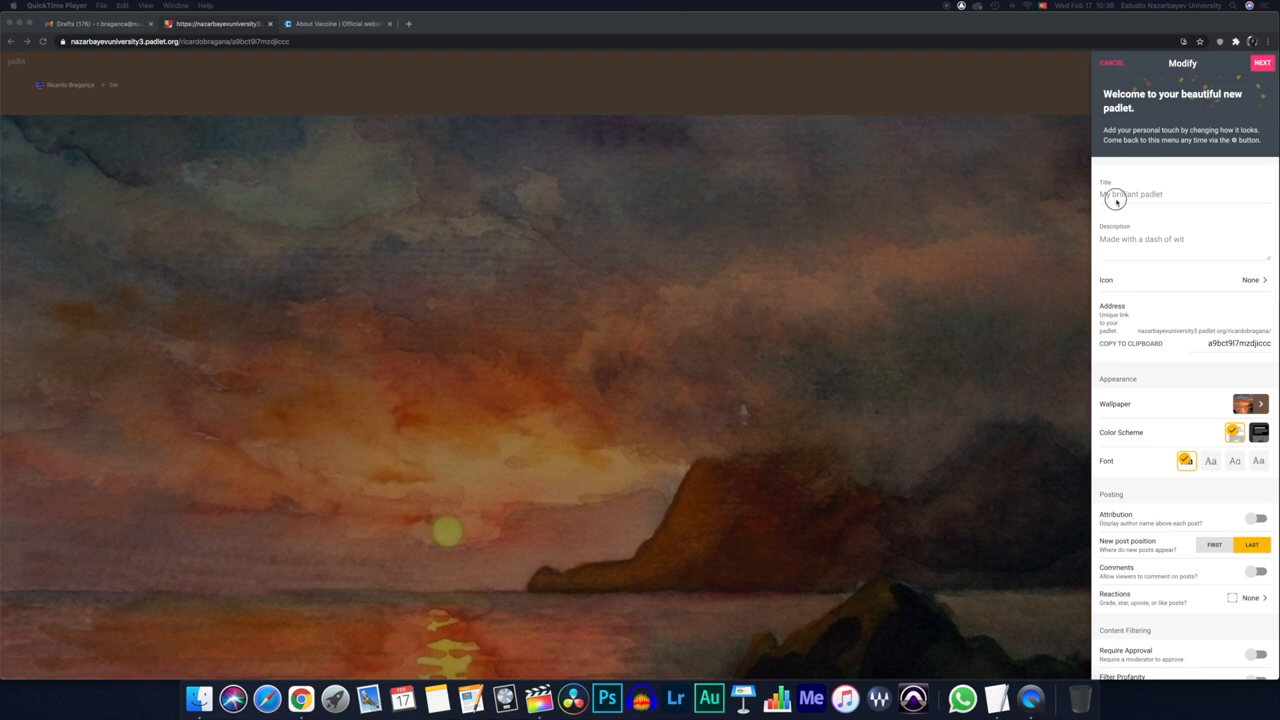
# - Title it 'Sound Design For Film - Sound Categories' with a formative-assessment 10-second video description
pyautogui.write('Sound Design For Film - Sound Categories')
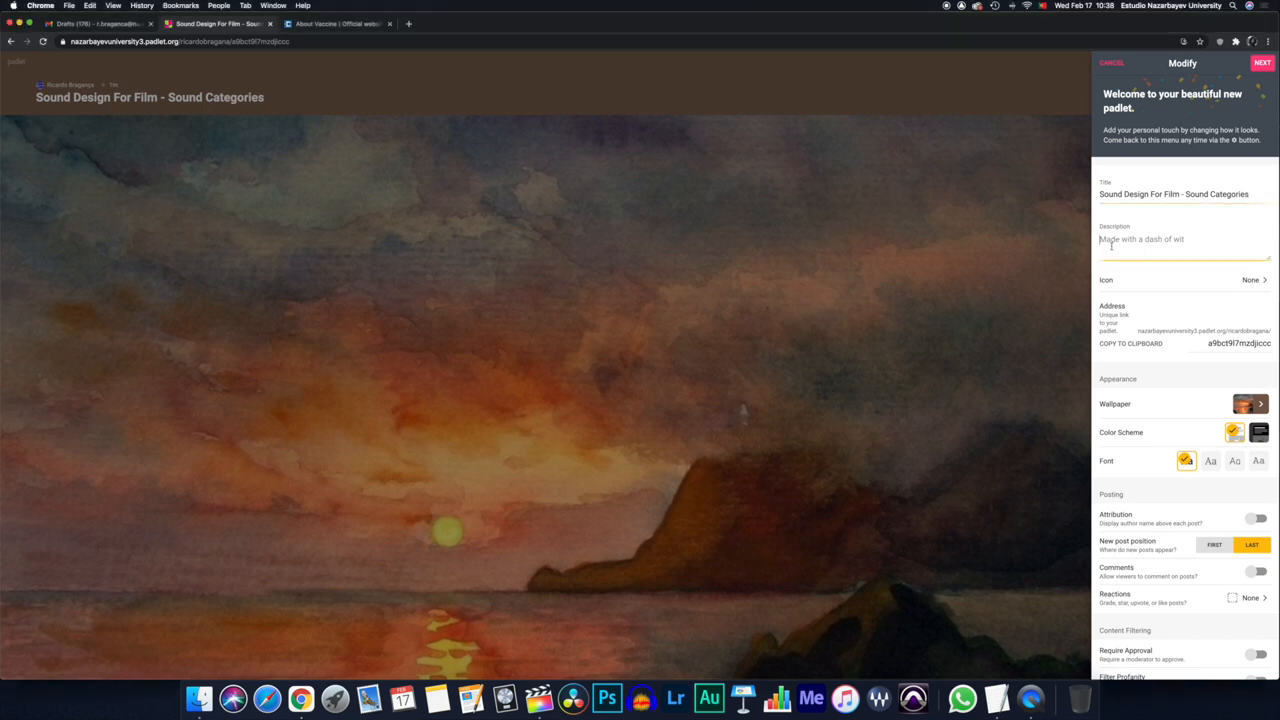
pyautogui.write('Formative Assessment - Create and submit a short 10 second video that illustrates practically the sound categories shown below.')
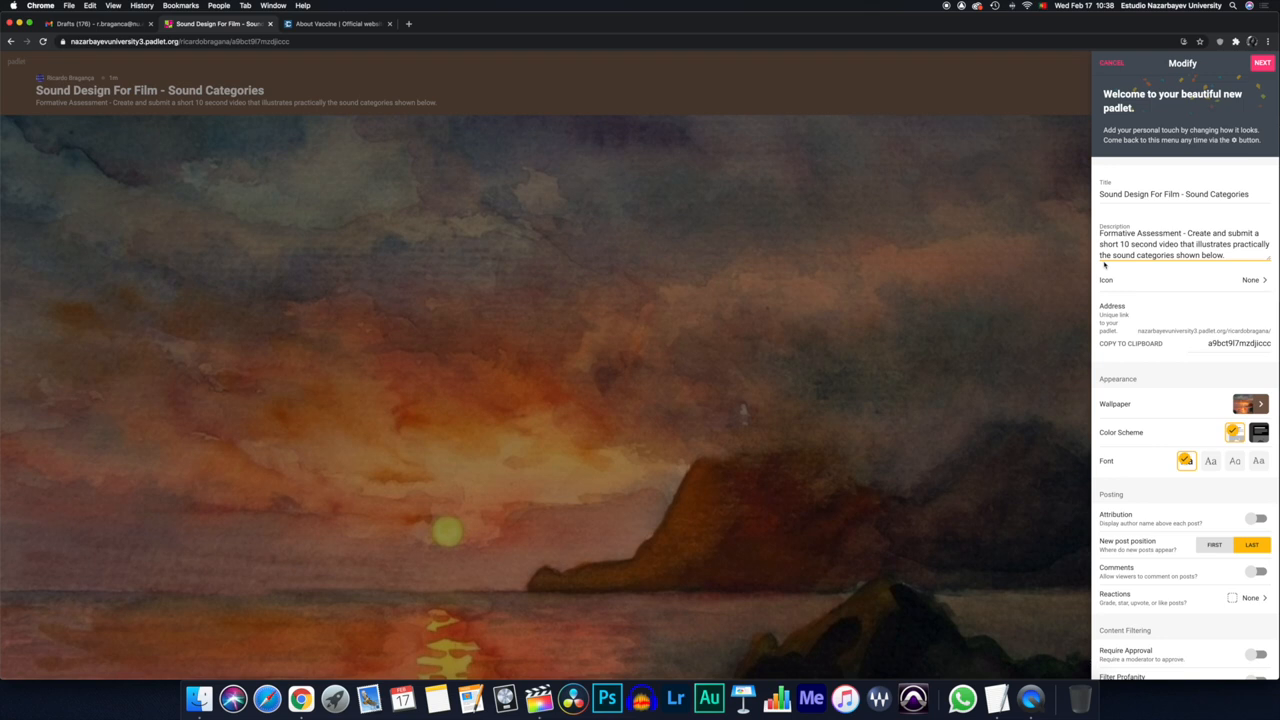
pyautogui.click(1252, 280)
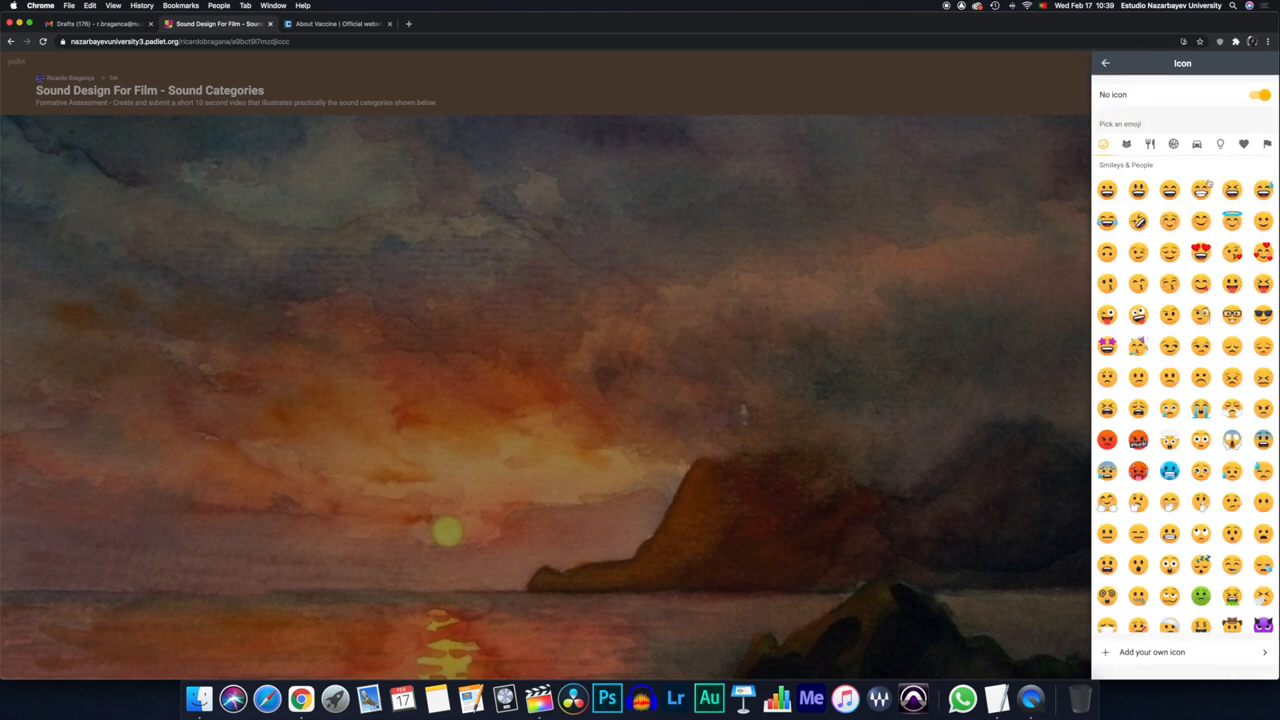
# - Pick the camera emoji from Objects as the padlet icon and copy its web address
pyautogui.click(1220, 144)
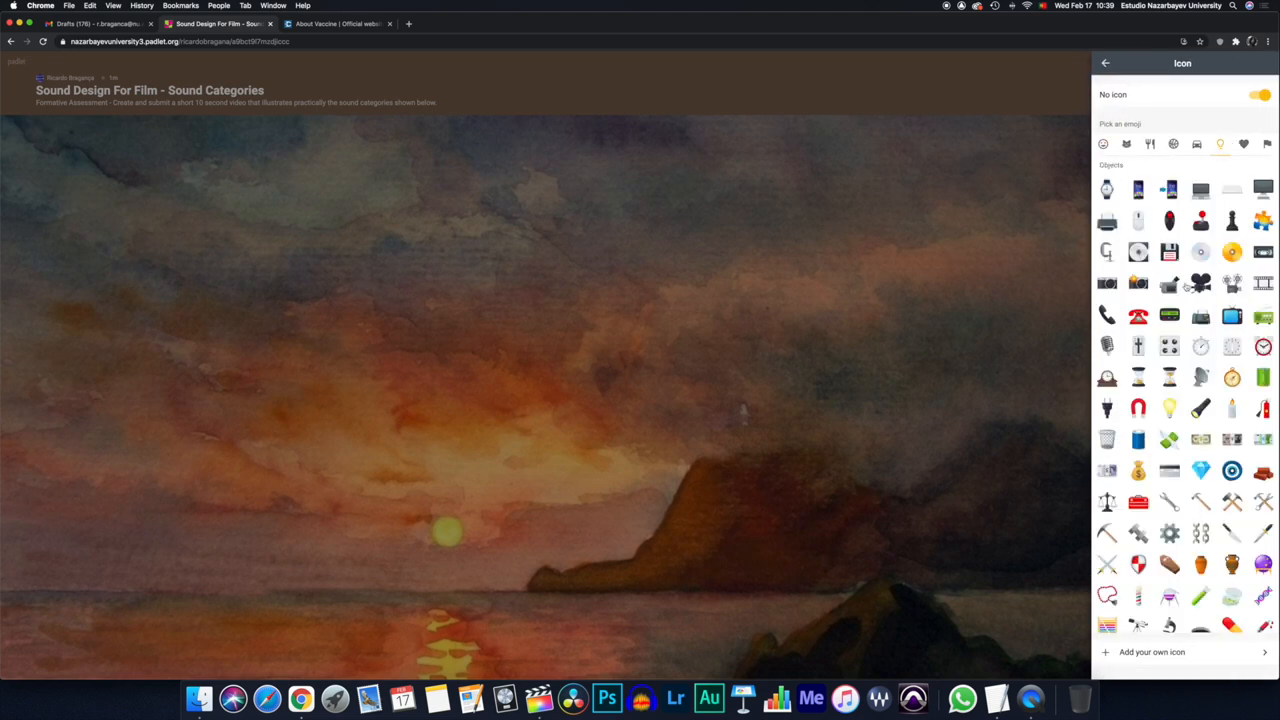
pyautogui.click(1200, 284)
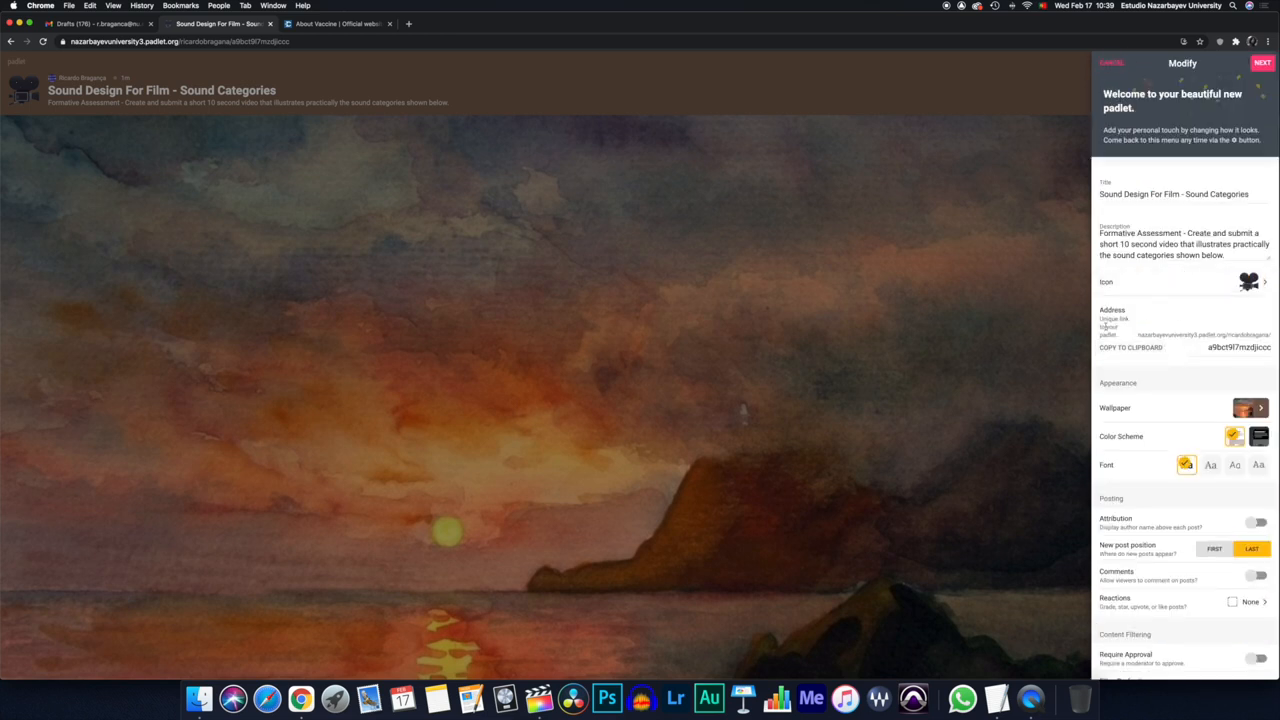
pyautogui.click(1132, 348)
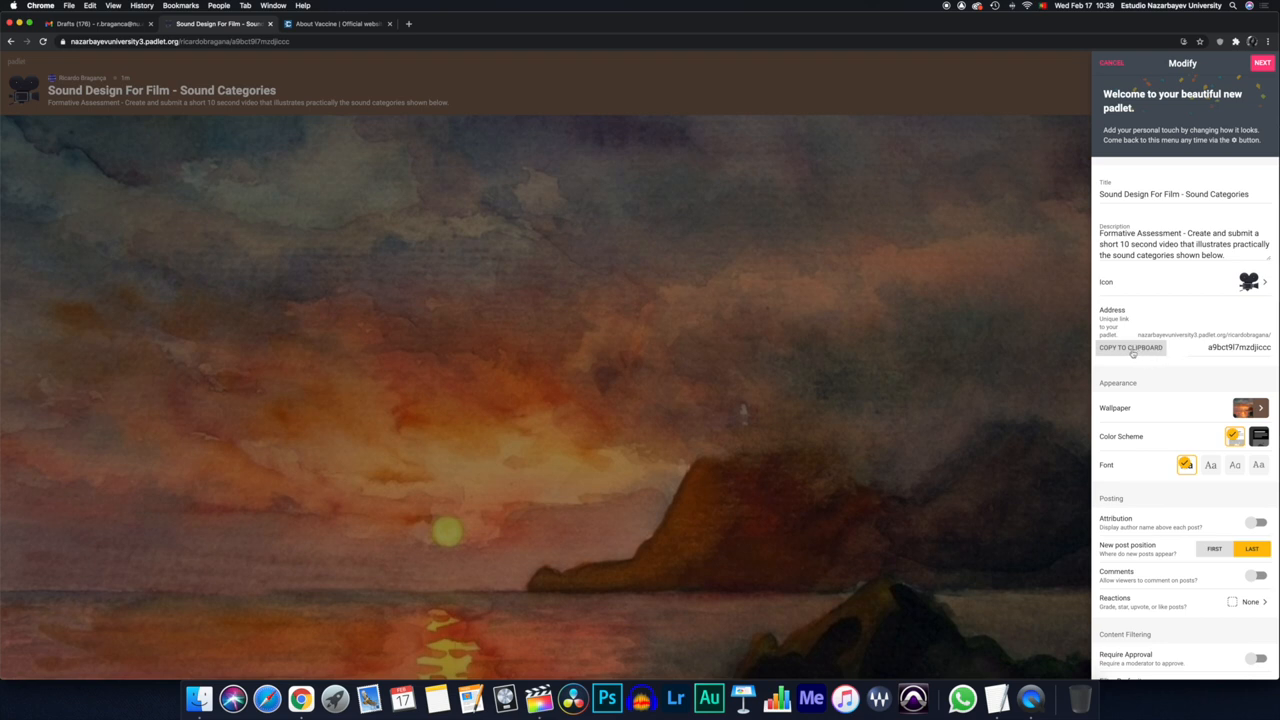
pyautogui.scroll(-3)
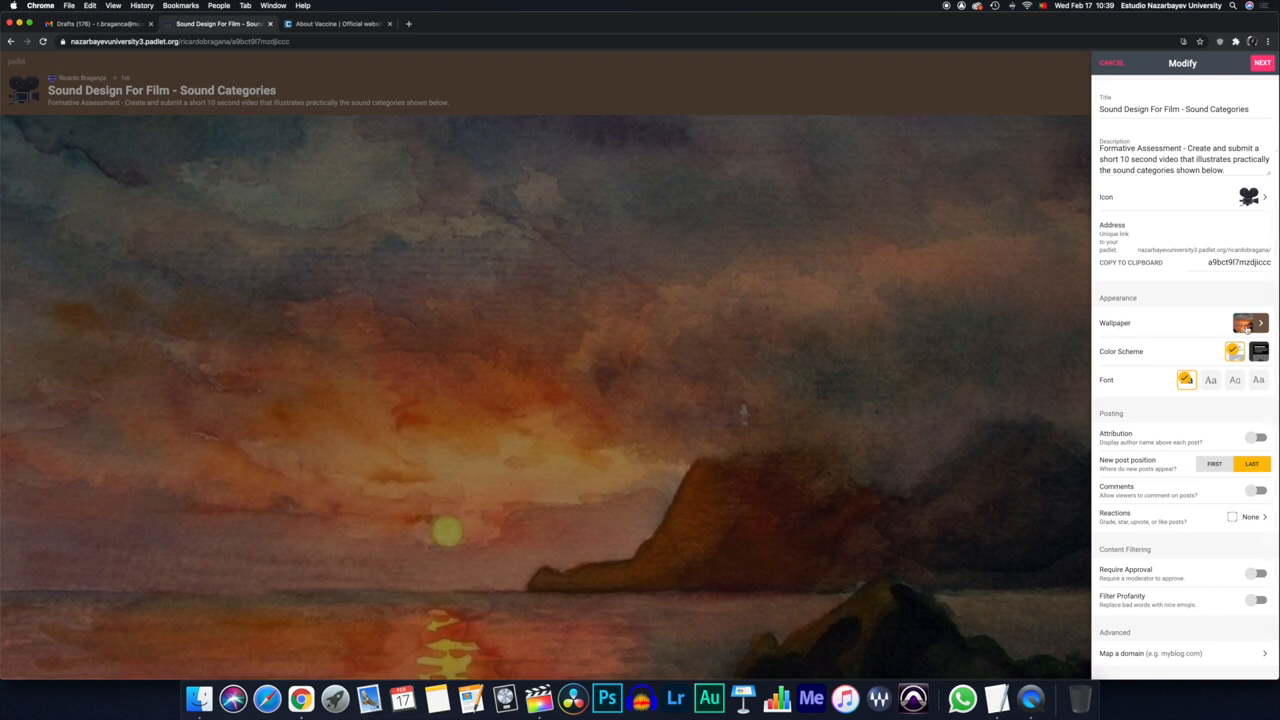
pyautogui.moveTo(1152, 312)
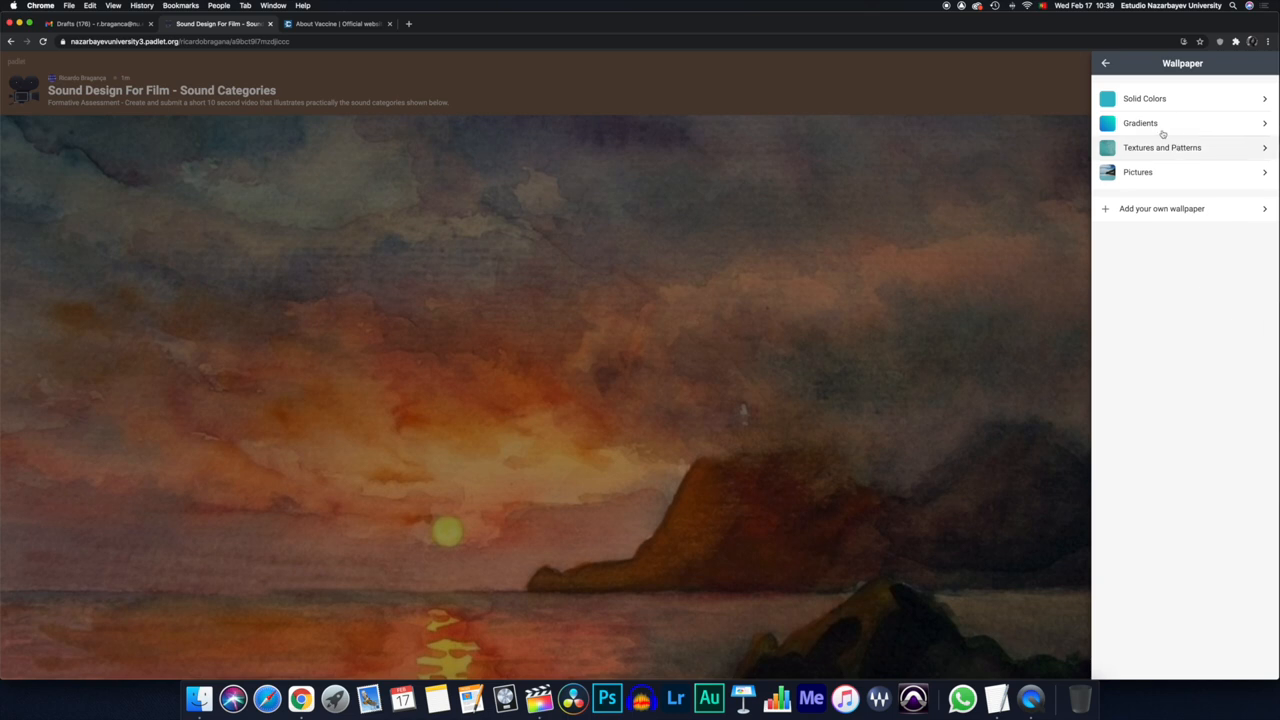
# - Set the wallpaper to the solid dark grey colour and return to the settings
pyautogui.click(1144, 98)
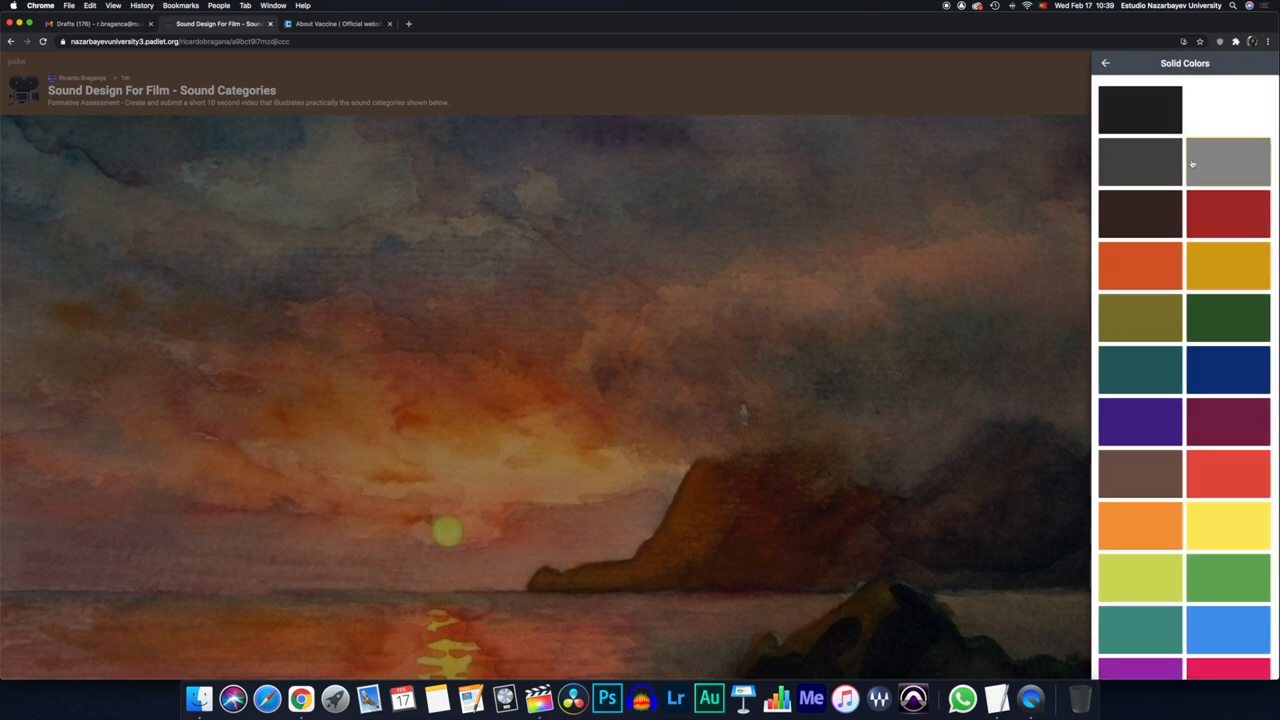
pyautogui.click(1106, 62)
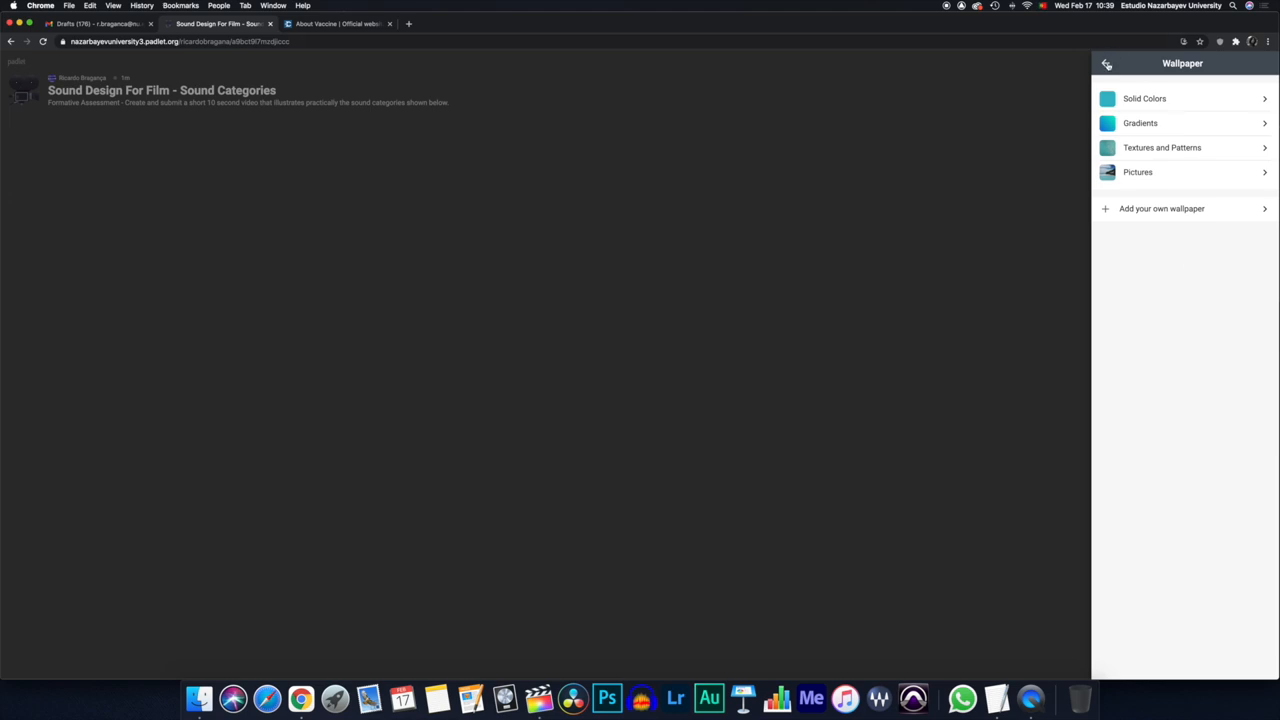
pyautogui.click(1106, 62)
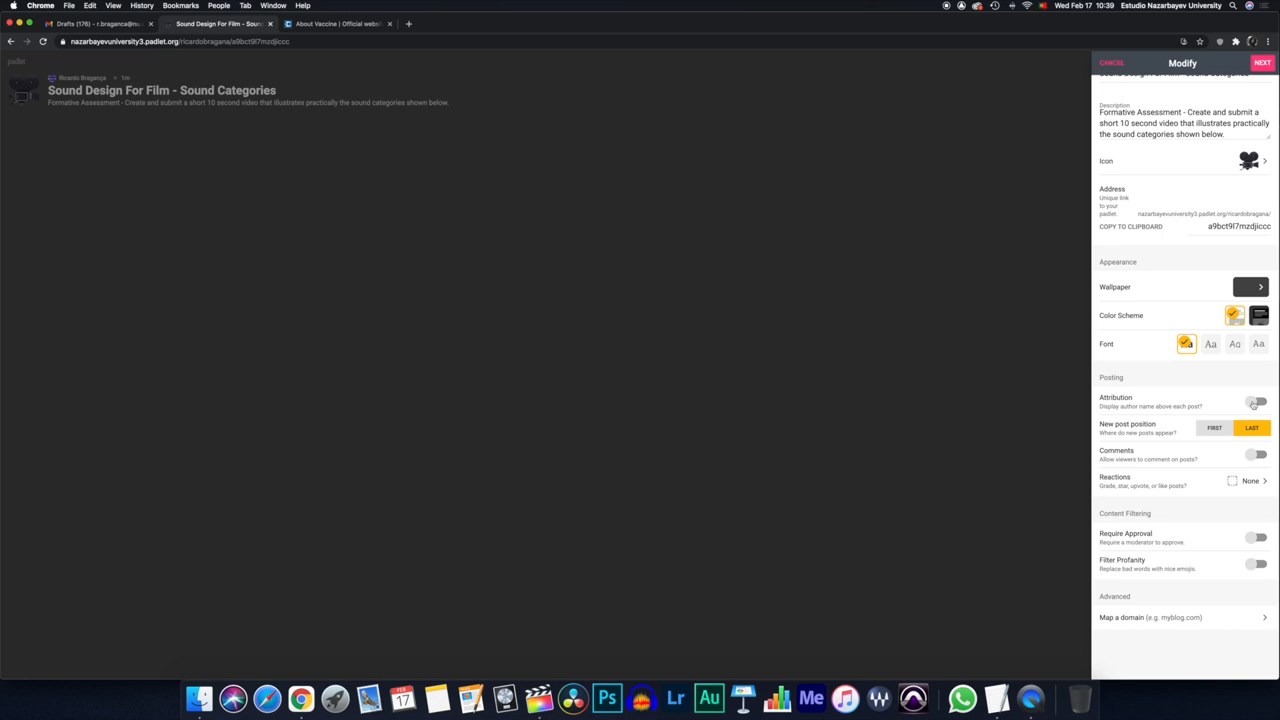
# - Enable author names, comments and star-rating reactions, then close the board settings
pyautogui.click(1256, 400)
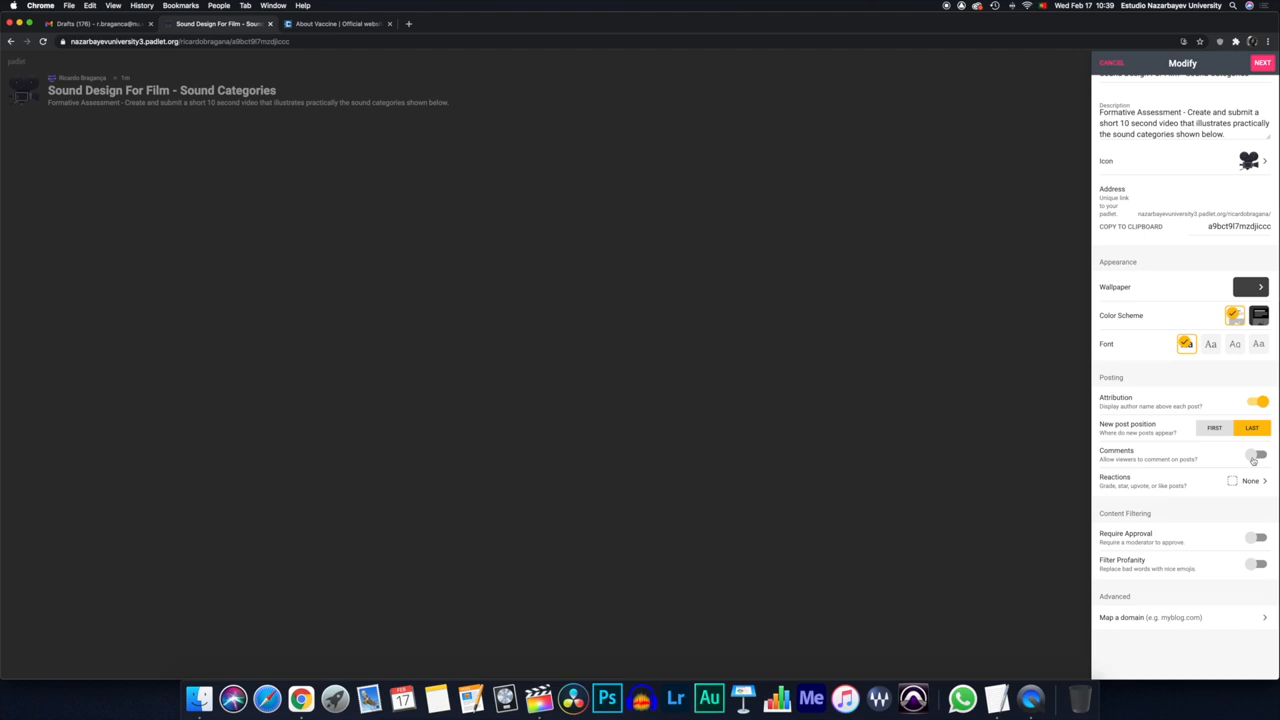
pyautogui.click(1256, 454)
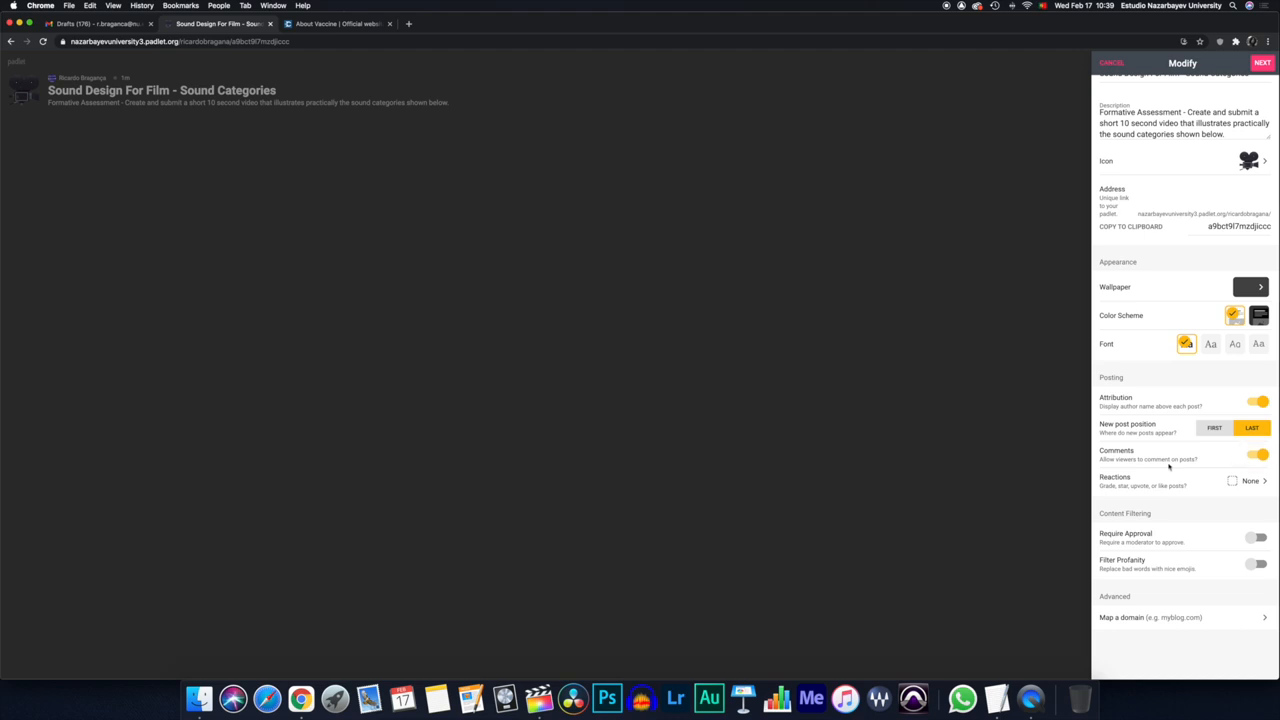
pyautogui.click(1250, 480)
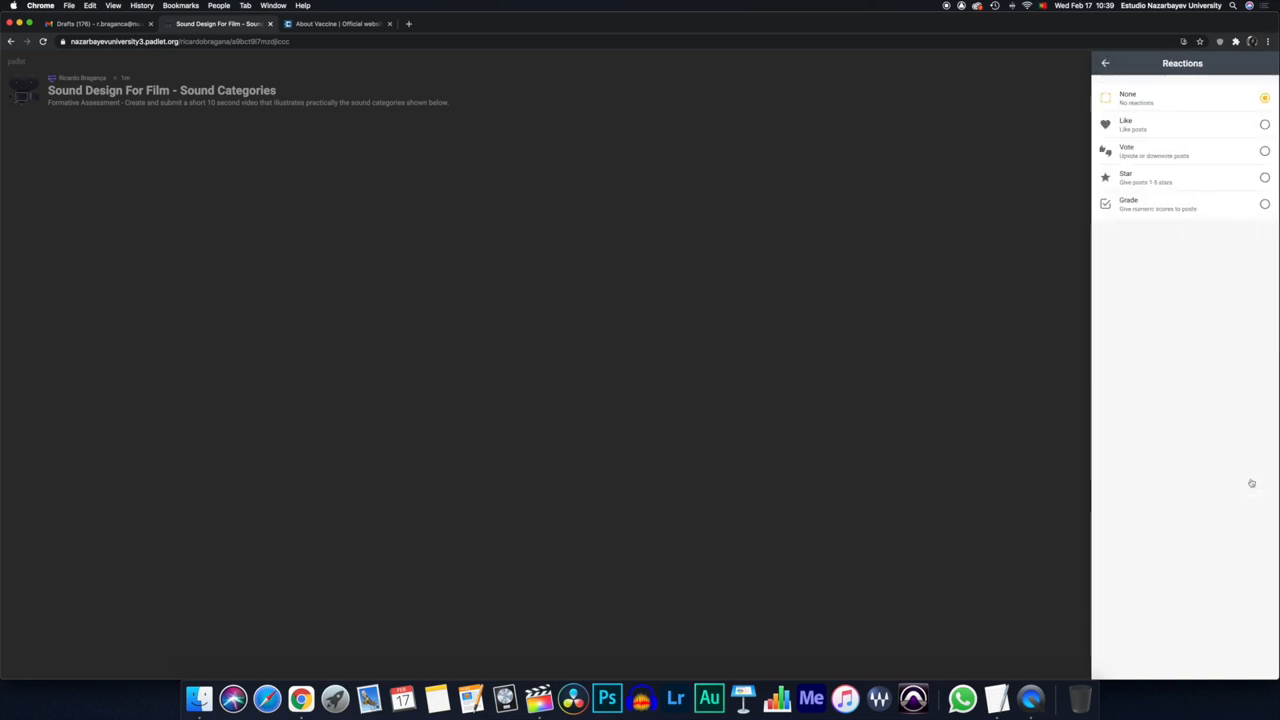
pyautogui.moveTo(1200, 178)
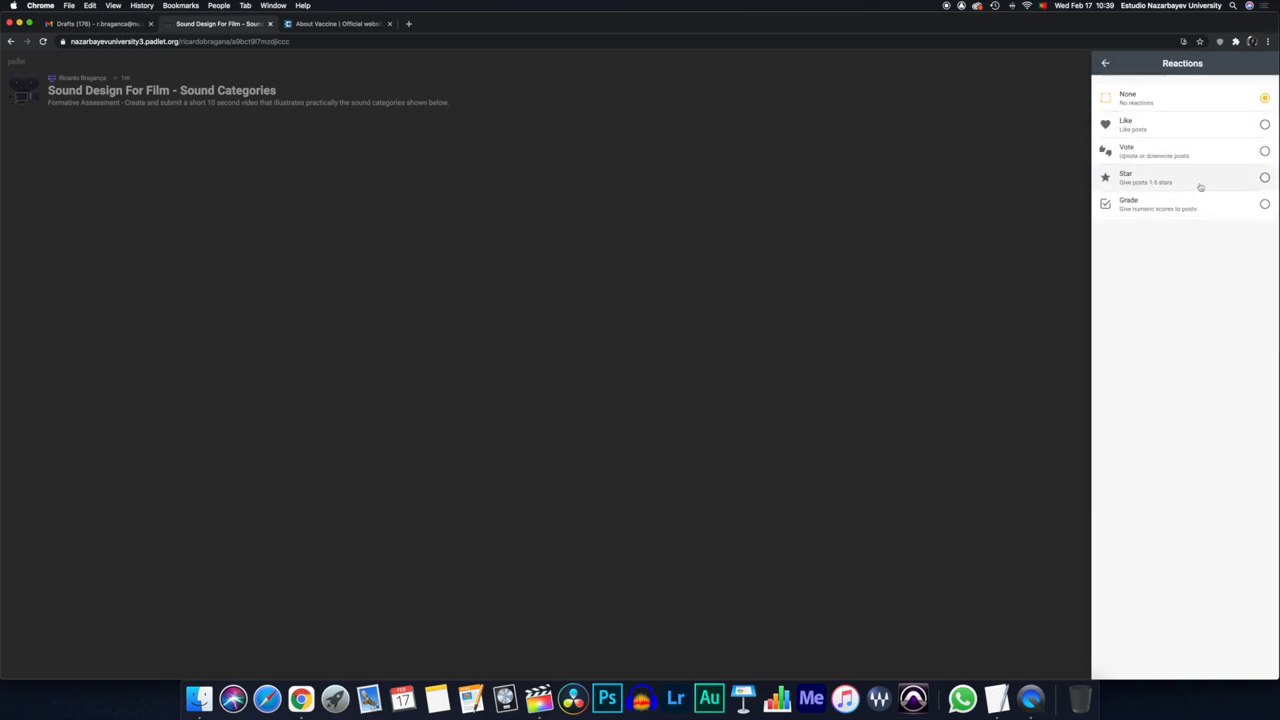
pyautogui.moveTo(1192, 184)
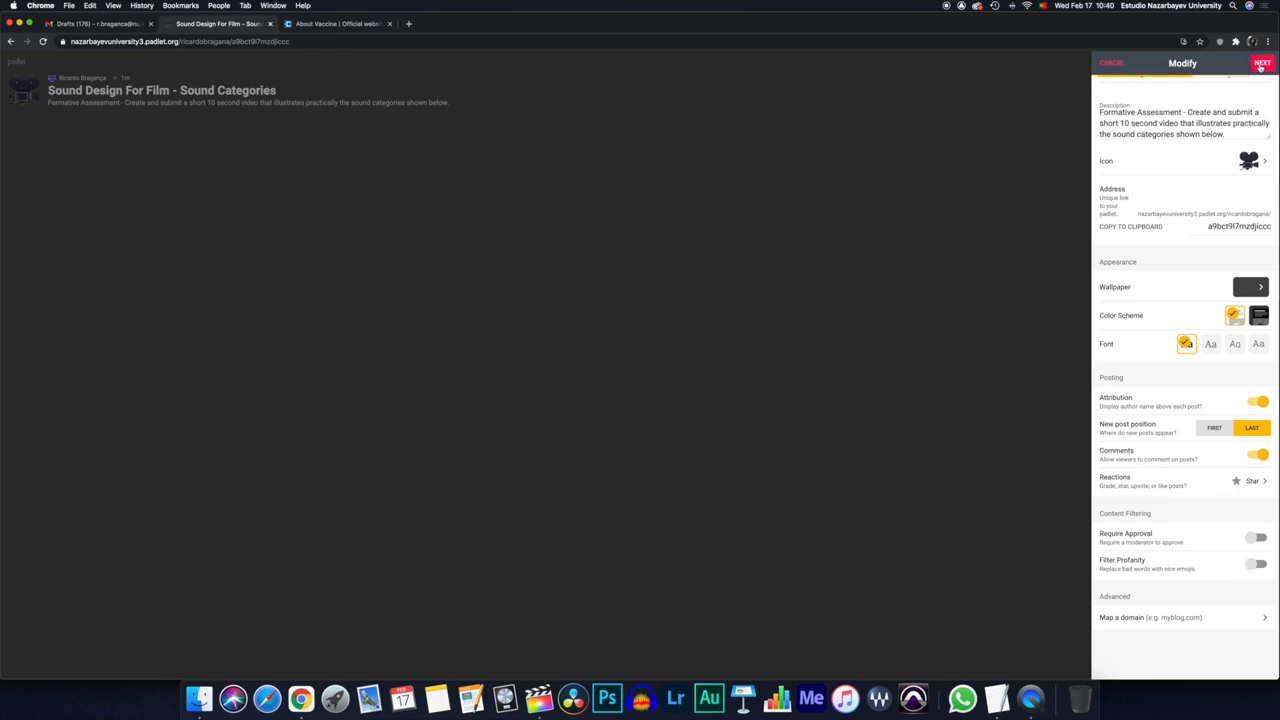
pyautogui.click(1262, 62)
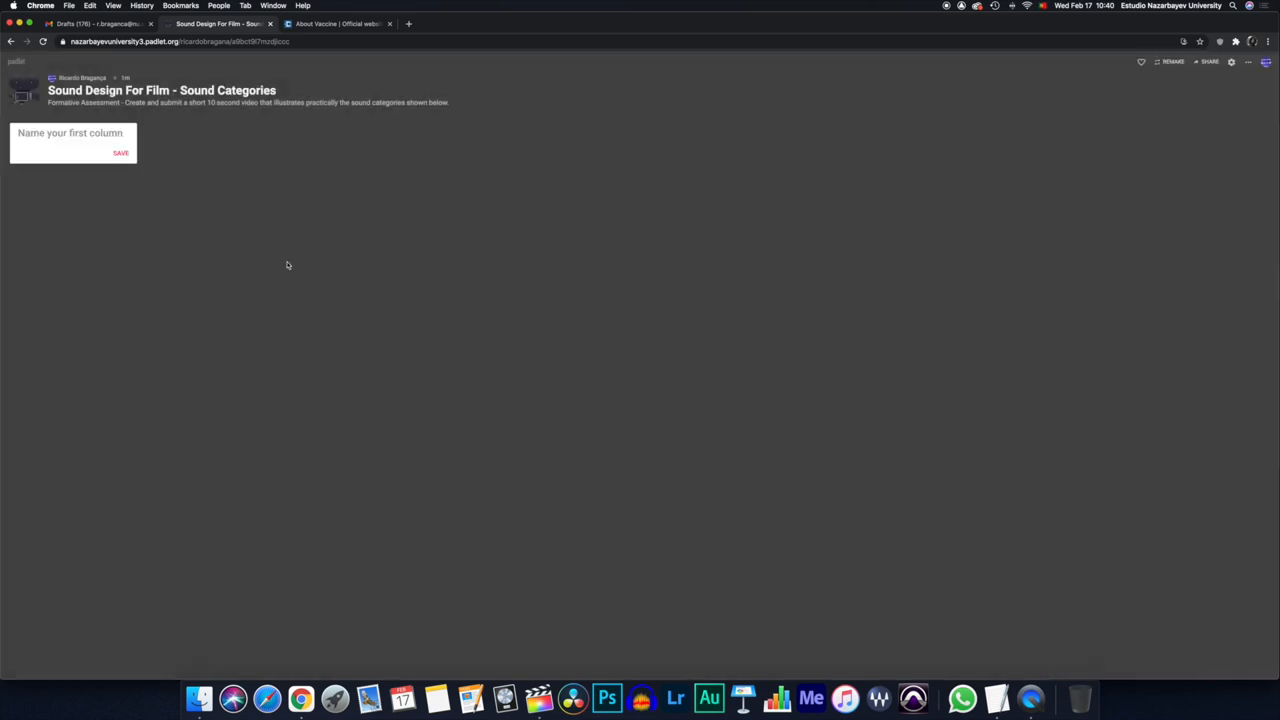
pyautogui.moveTo(1254, 420)
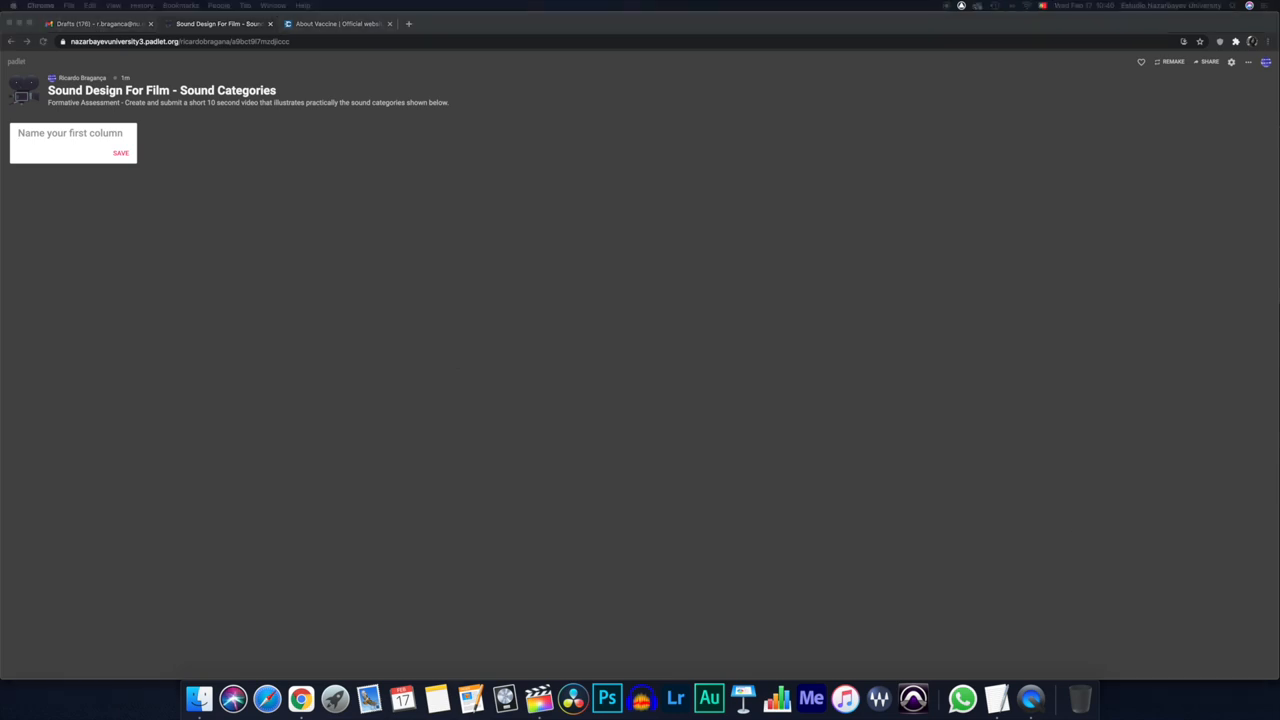
# - Name the first column 'Diegetic Sound' and save it
pyautogui.write('Diegetic Sound')
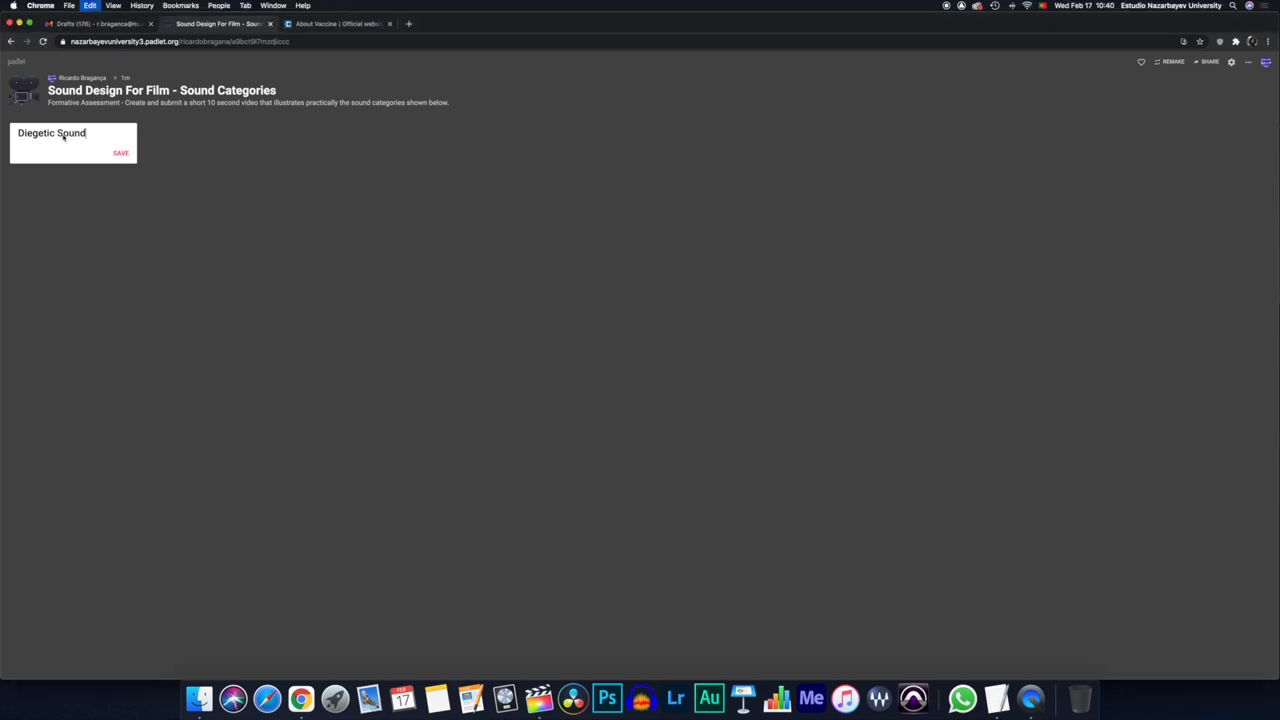
pyautogui.click(120, 152)
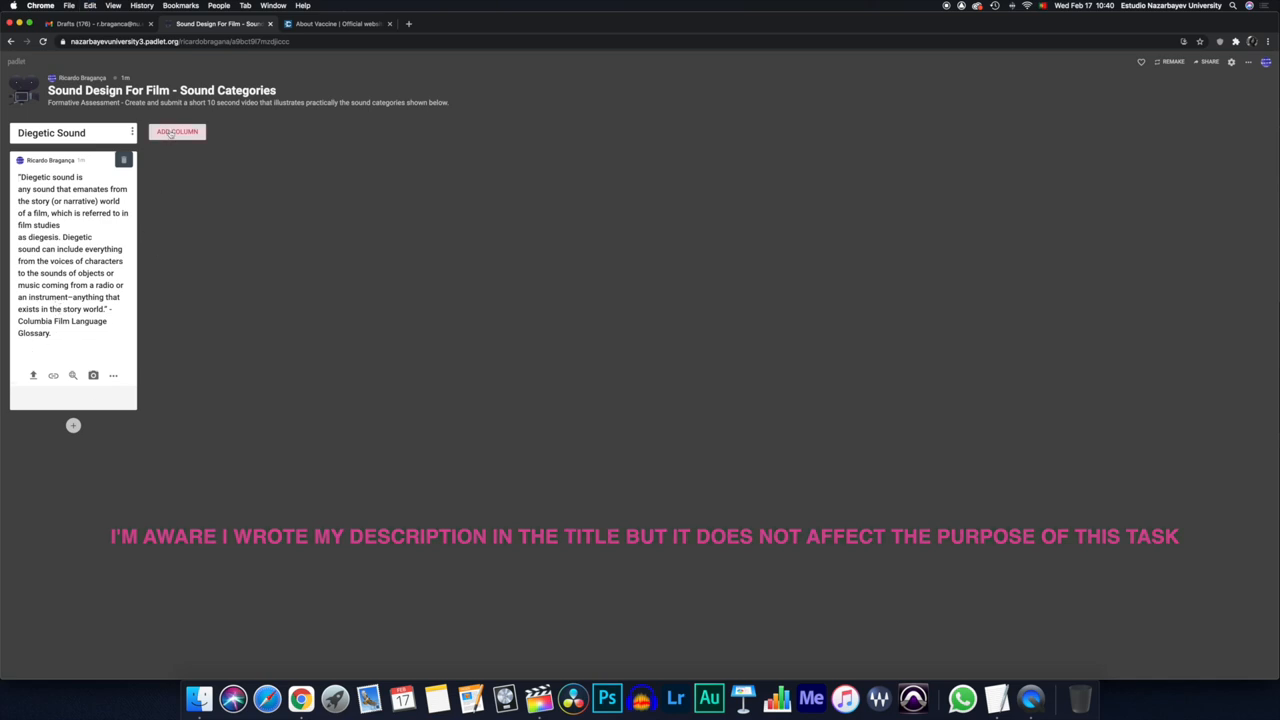
# - Add a second column 'Non-Diegetic Sound' with a post defining non-diegetic sound
pyautogui.click(176, 132)
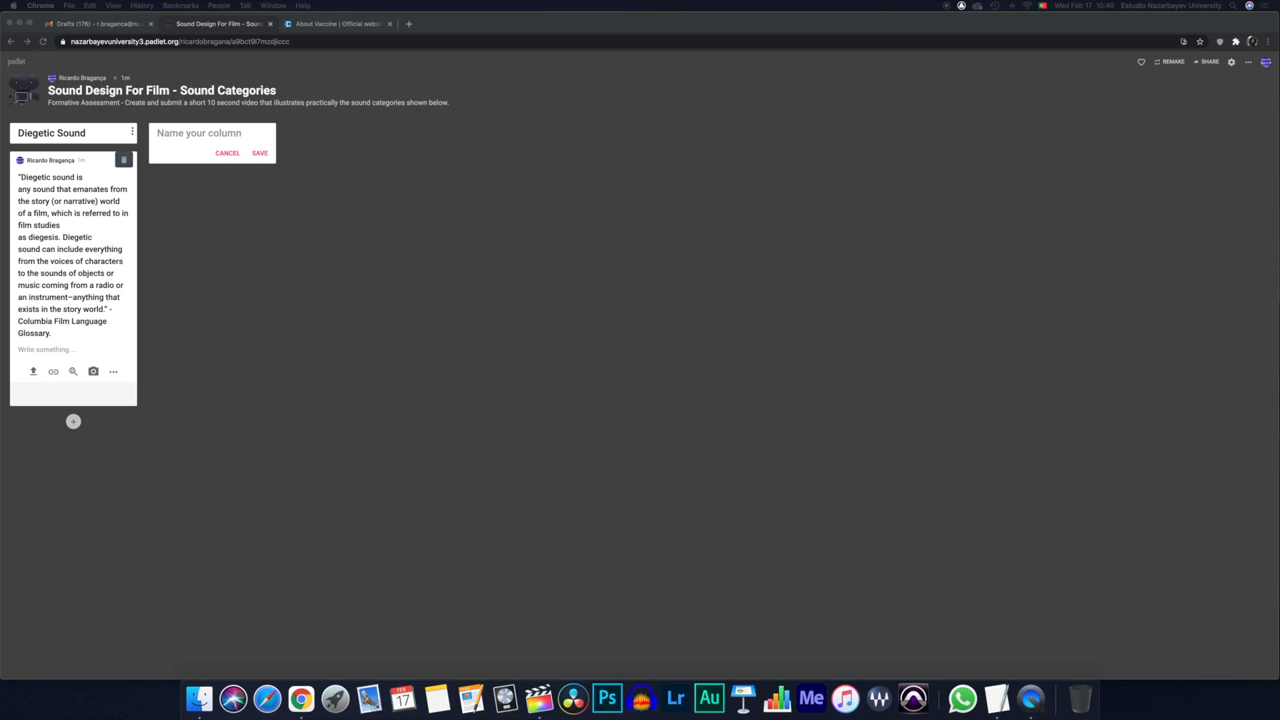
pyautogui.click(200, 132)
pyautogui.write('Non-Diegetic Sound')
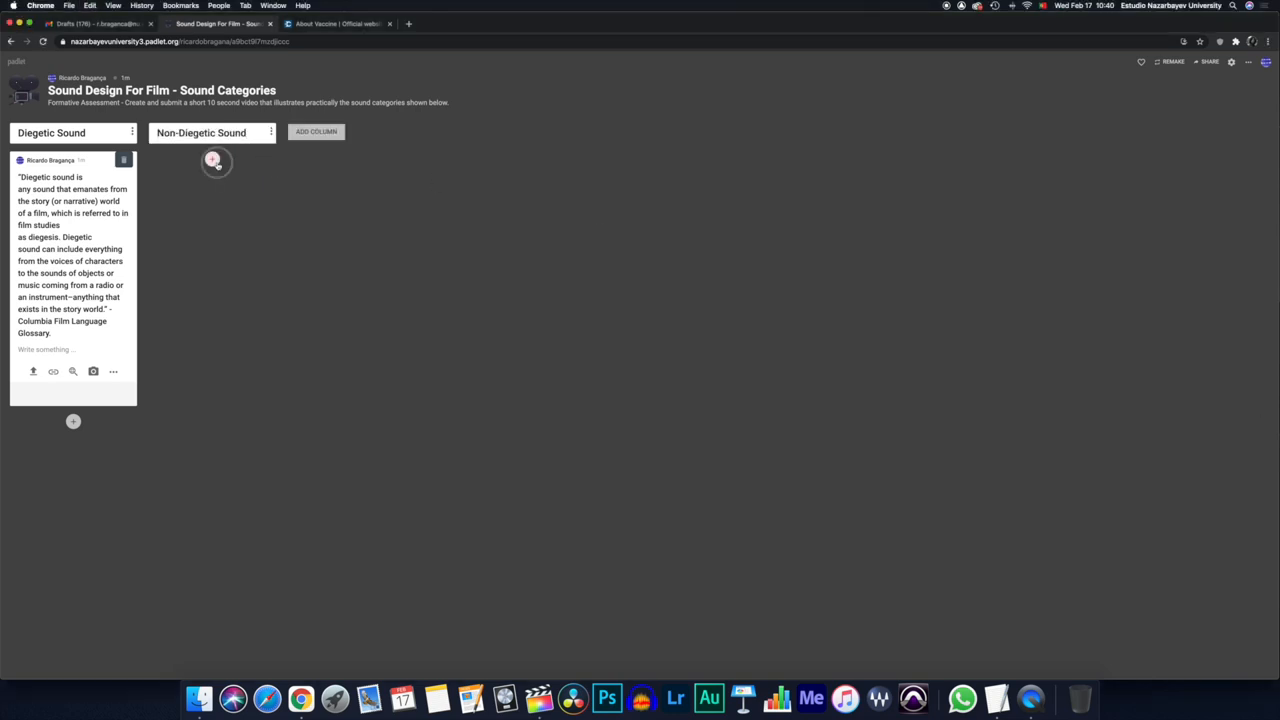
pyautogui.click(212, 160)
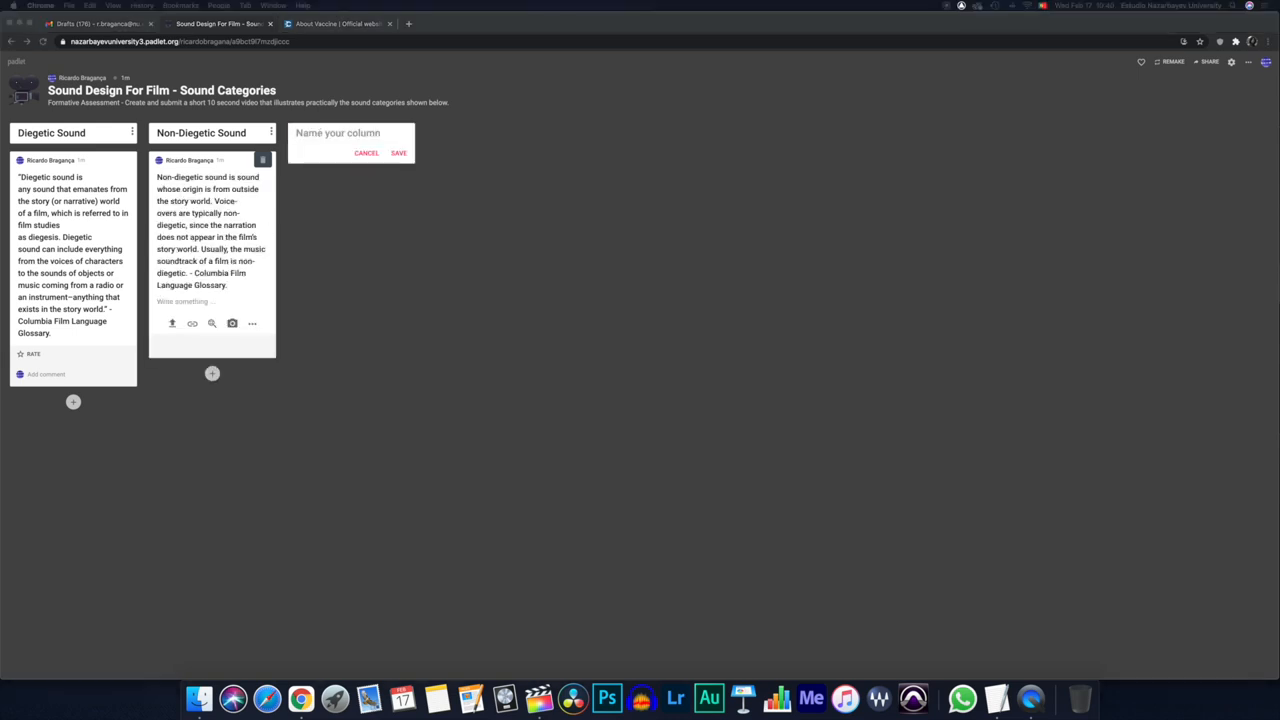
pyautogui.moveTo(432, 180)
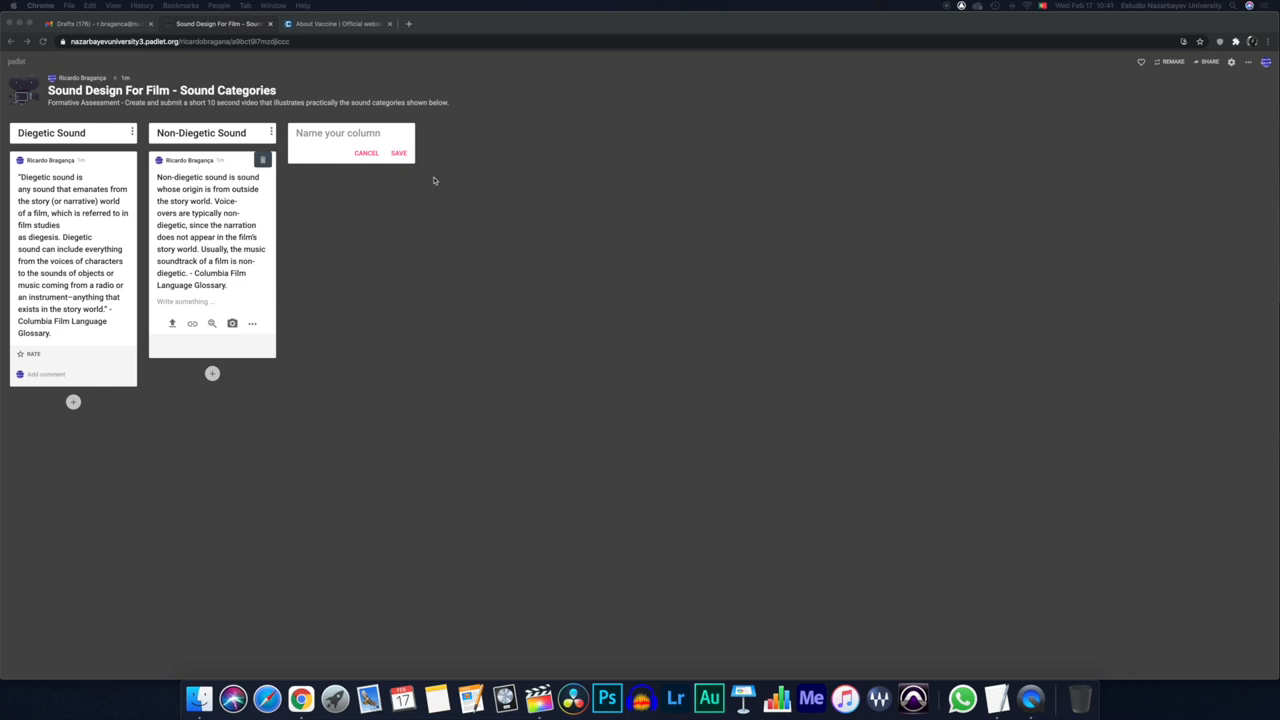
# - Name the third column 'Meta-Diegetic Sound' and write its definition post with the source link
pyautogui.write('Meta-Diegetic Sound')
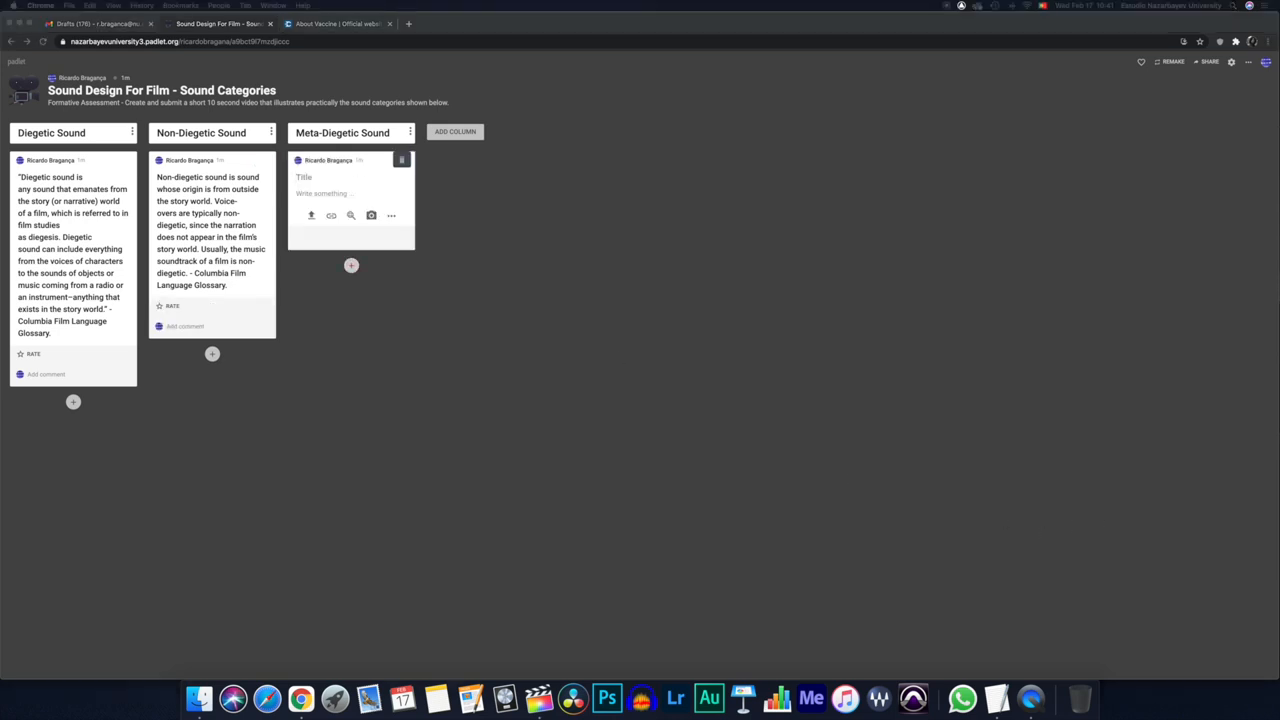
pyautogui.click(320, 178)
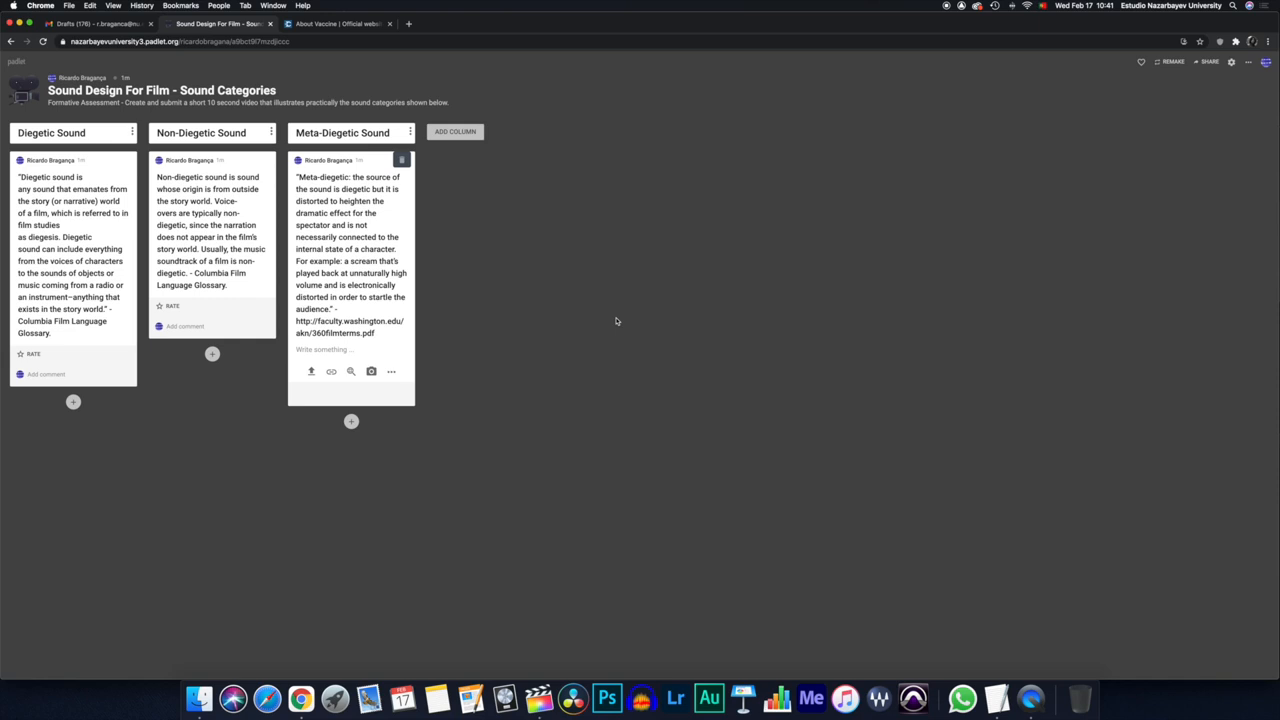
pyautogui.moveTo(456, 382)
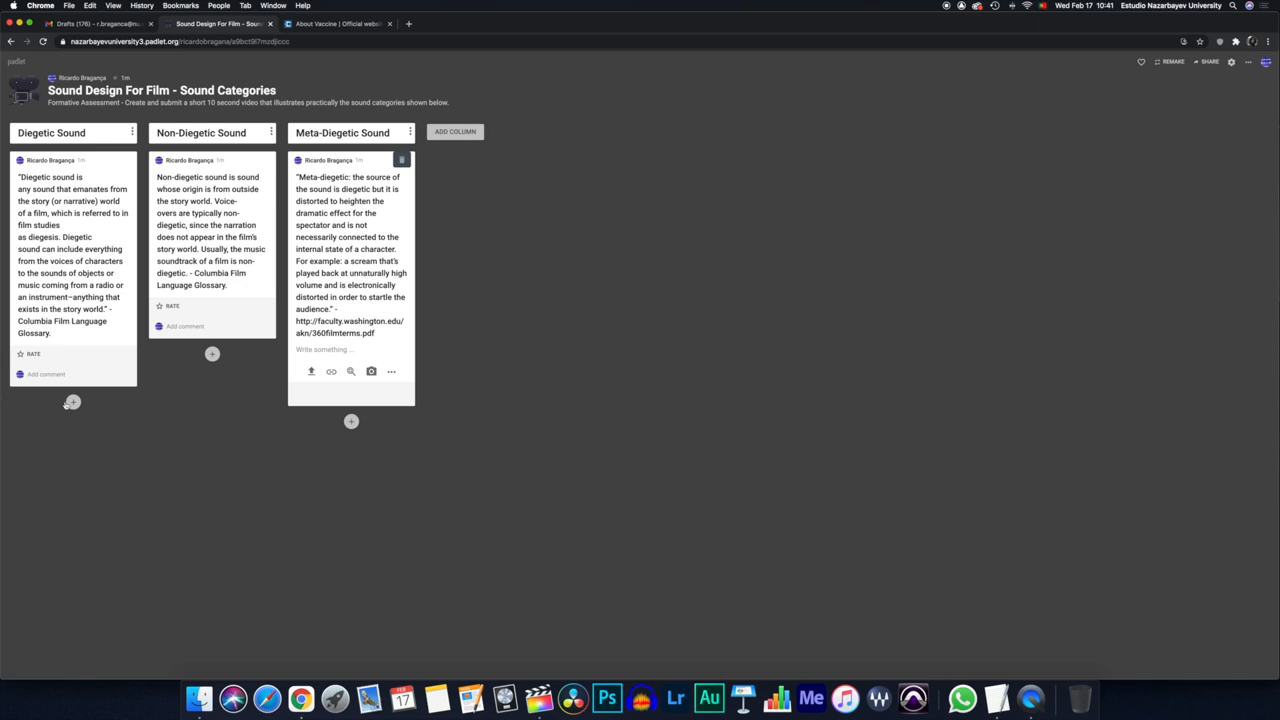
# - Start a second, blank post under the Diegetic Sound column
pyautogui.click(72, 400)
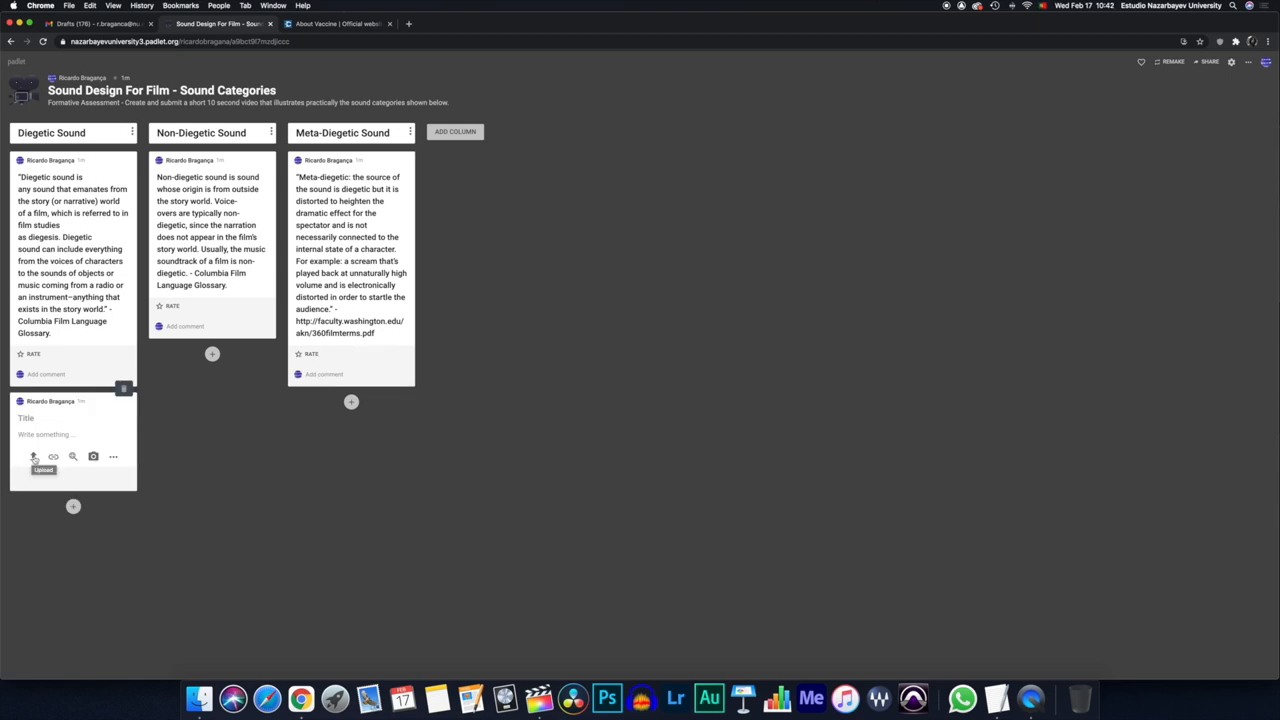
pyautogui.moveTo(52, 456)
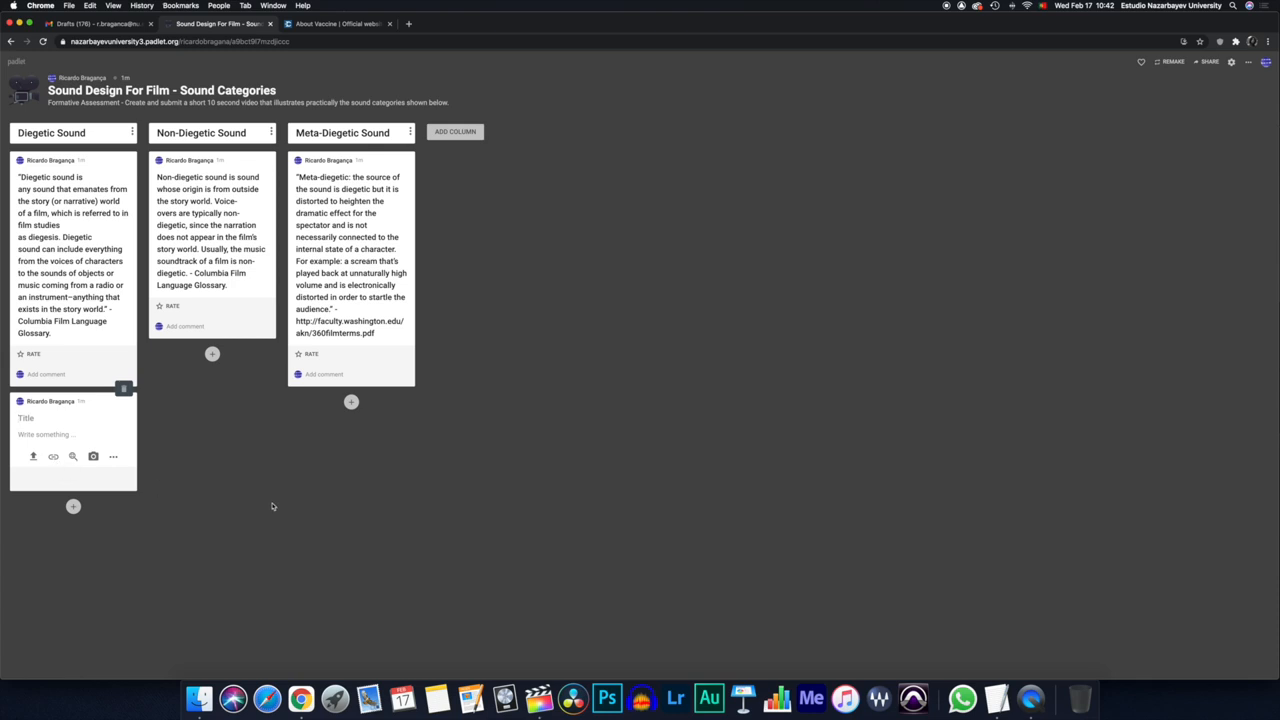
pyautogui.click(40, 418)
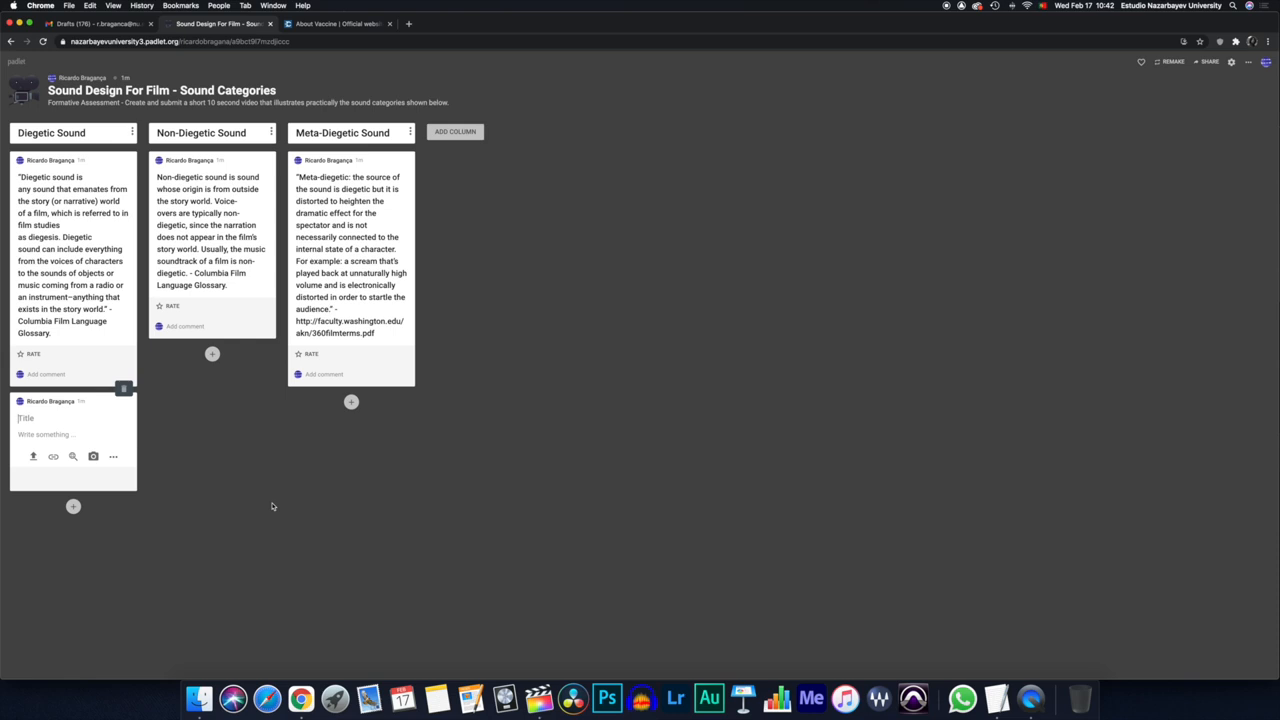
pyautogui.moveTo(1196, 20)
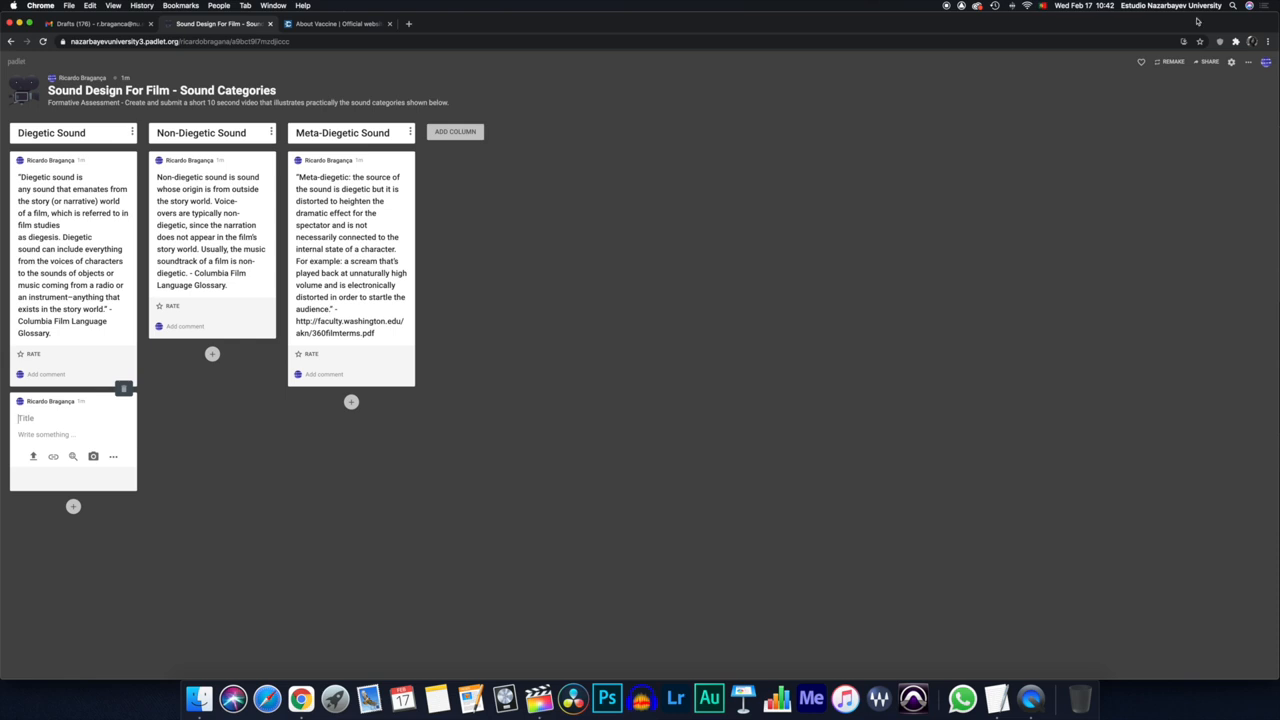
# - Discard the blank post and bring up the padlet's Share panel
pyautogui.click(1248, 62)
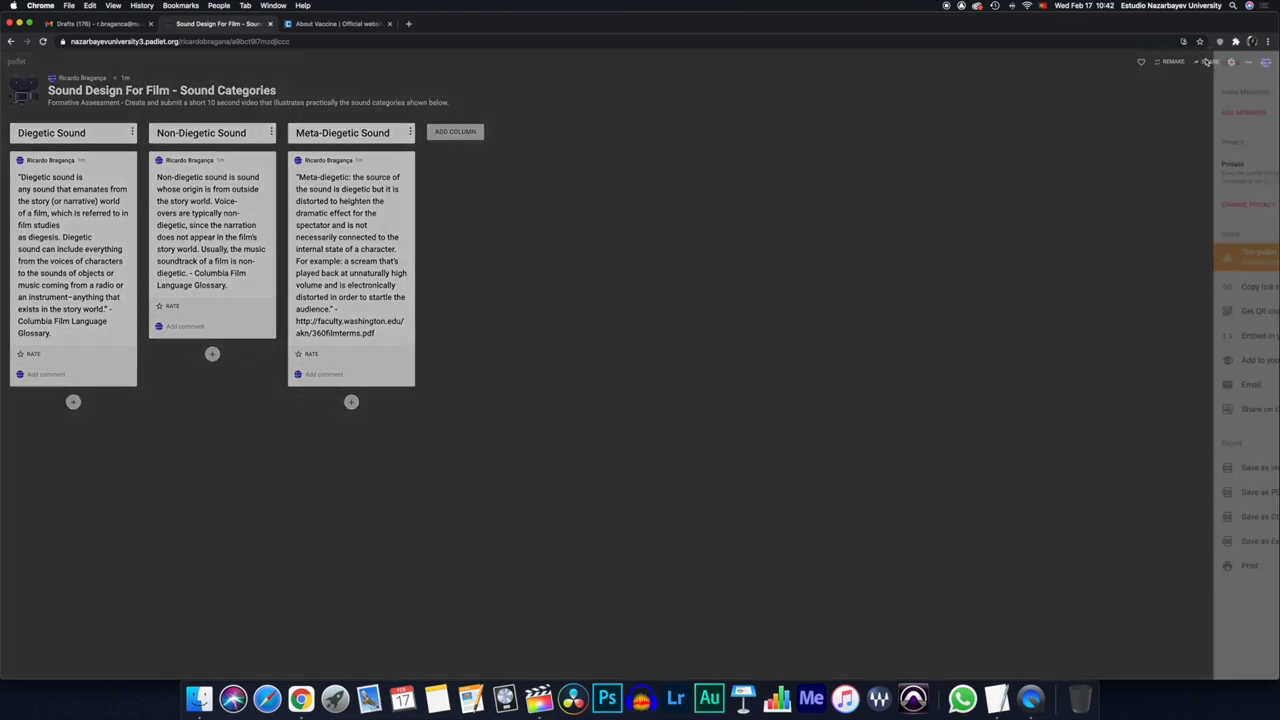
pyautogui.click(1200, 62)
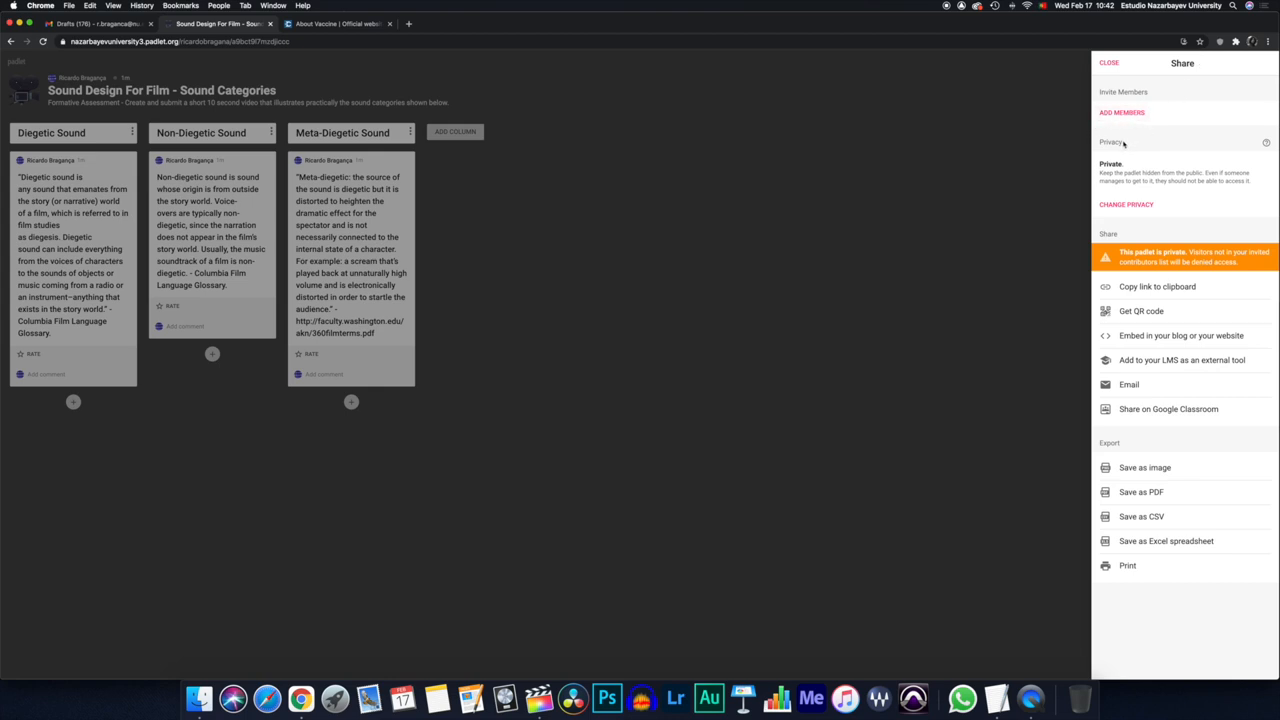
pyautogui.click(1126, 204)
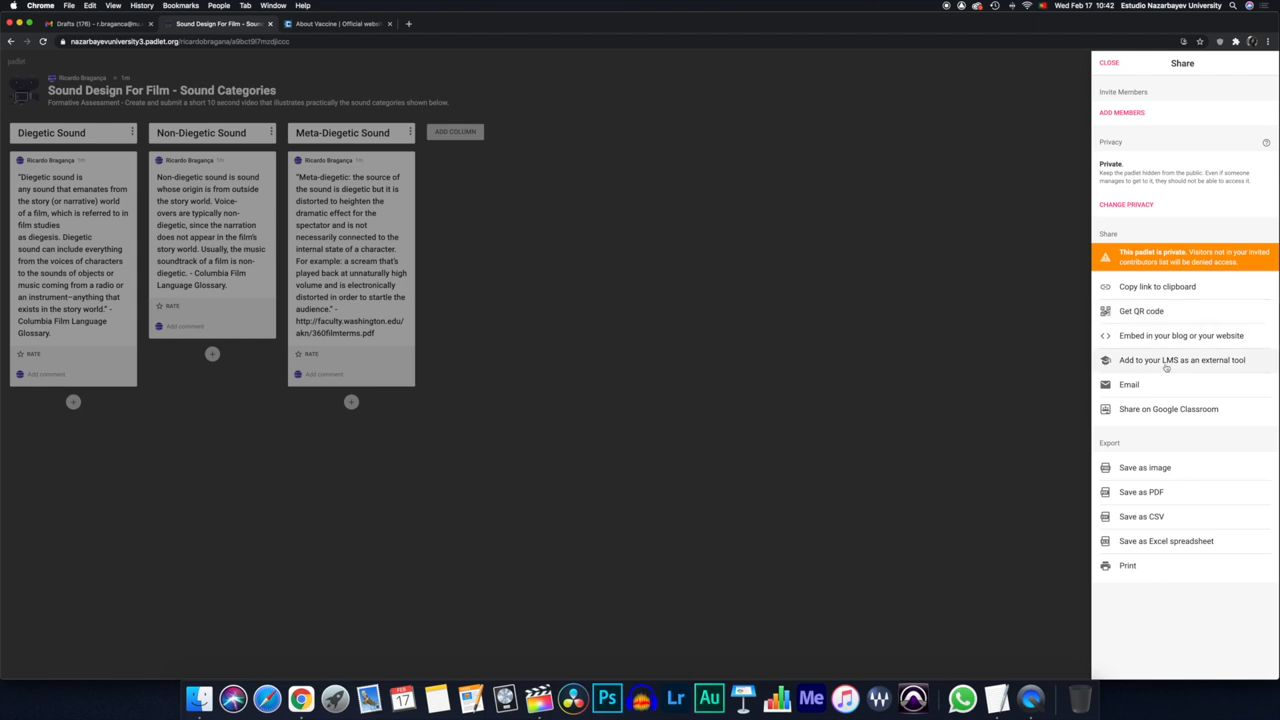
pyautogui.moveTo(1128, 384)
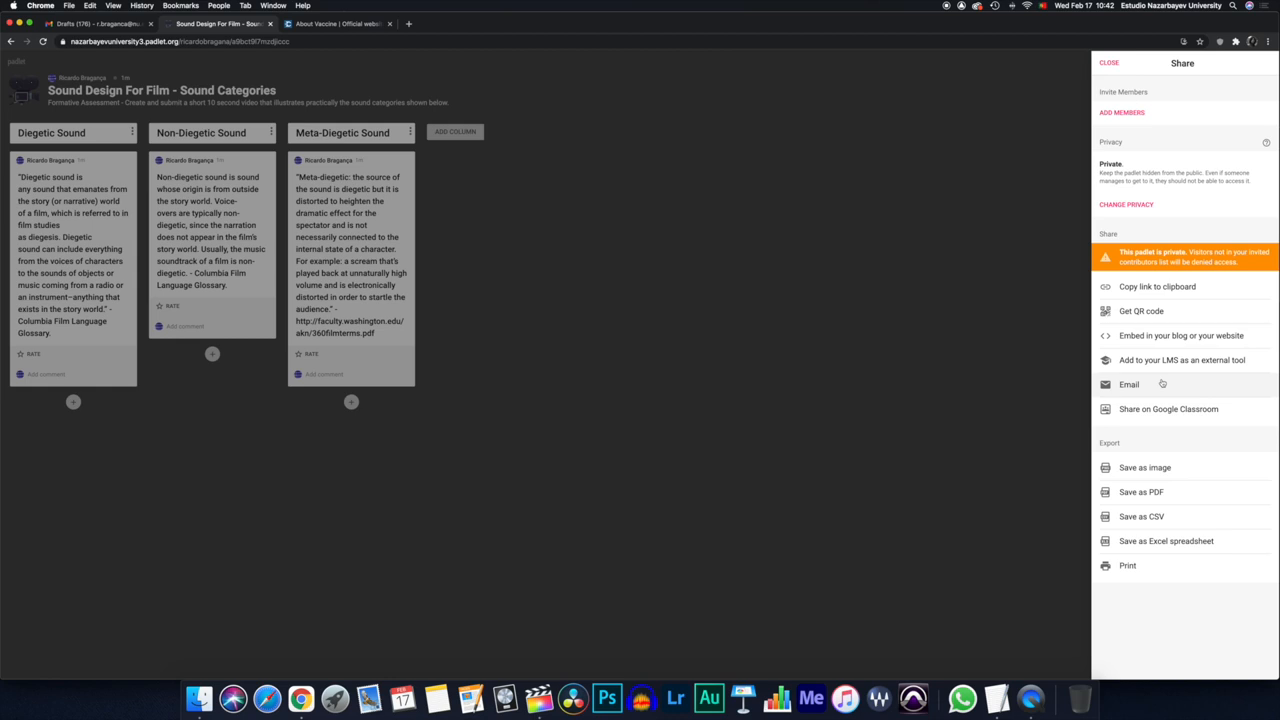